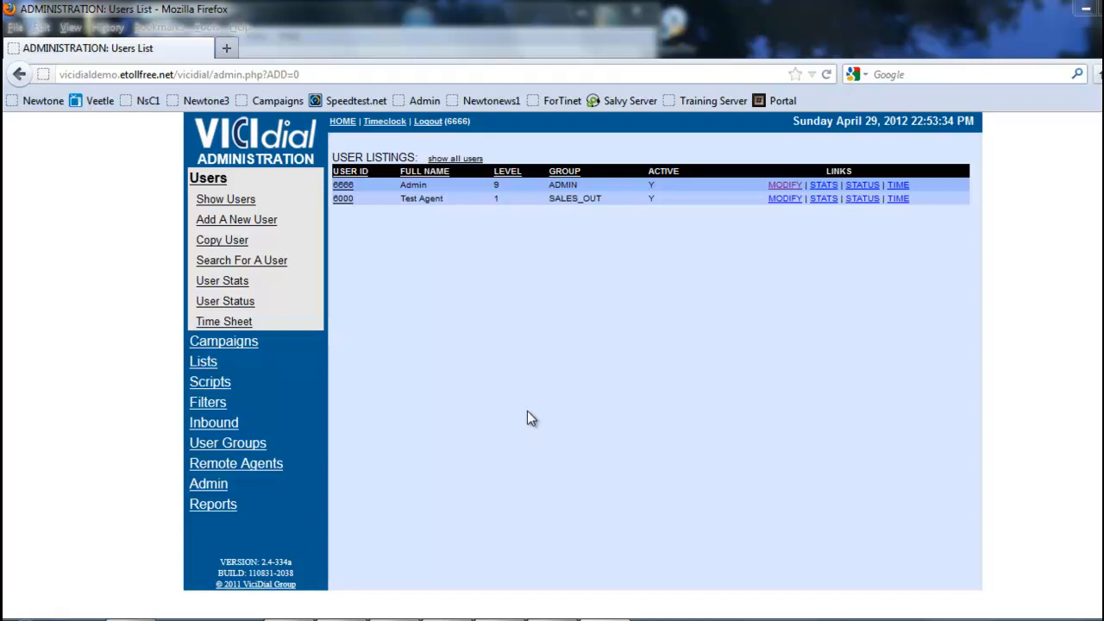
{"action": "mouse_move", "coordinate": [496, 59]}
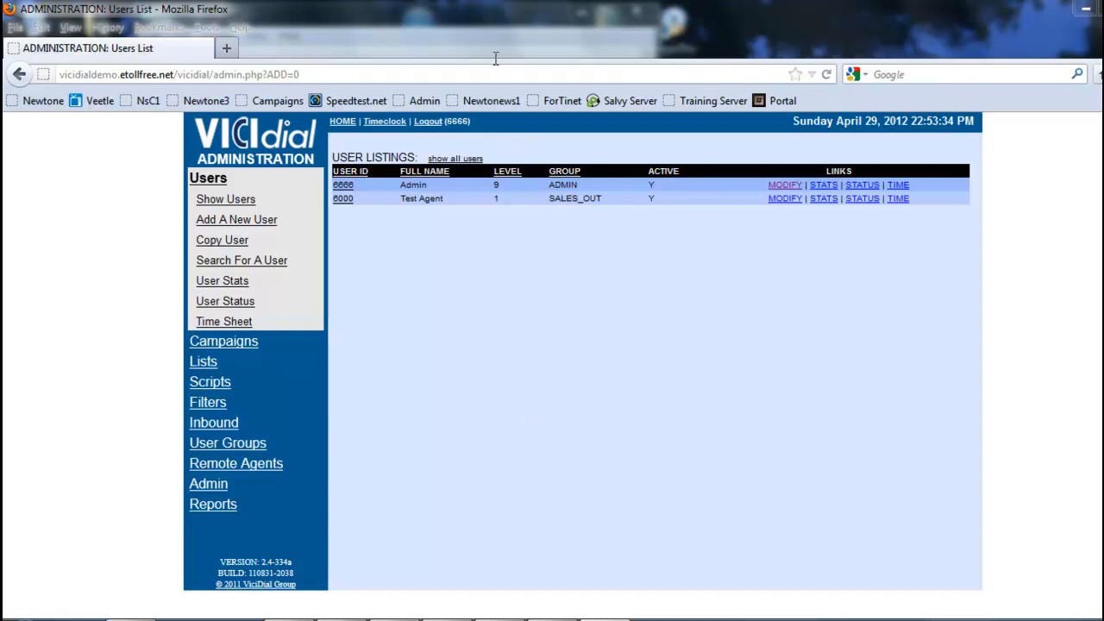
{"action": "mouse_move", "coordinate": [524, 376]}
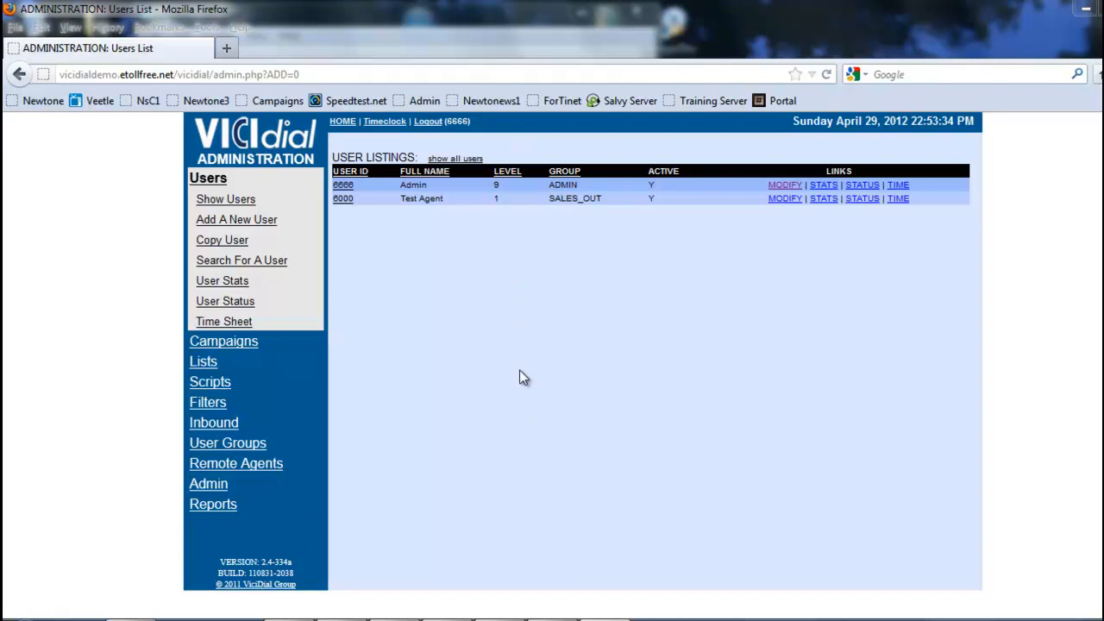
{"action": "mouse_move", "coordinate": [297, 544]}
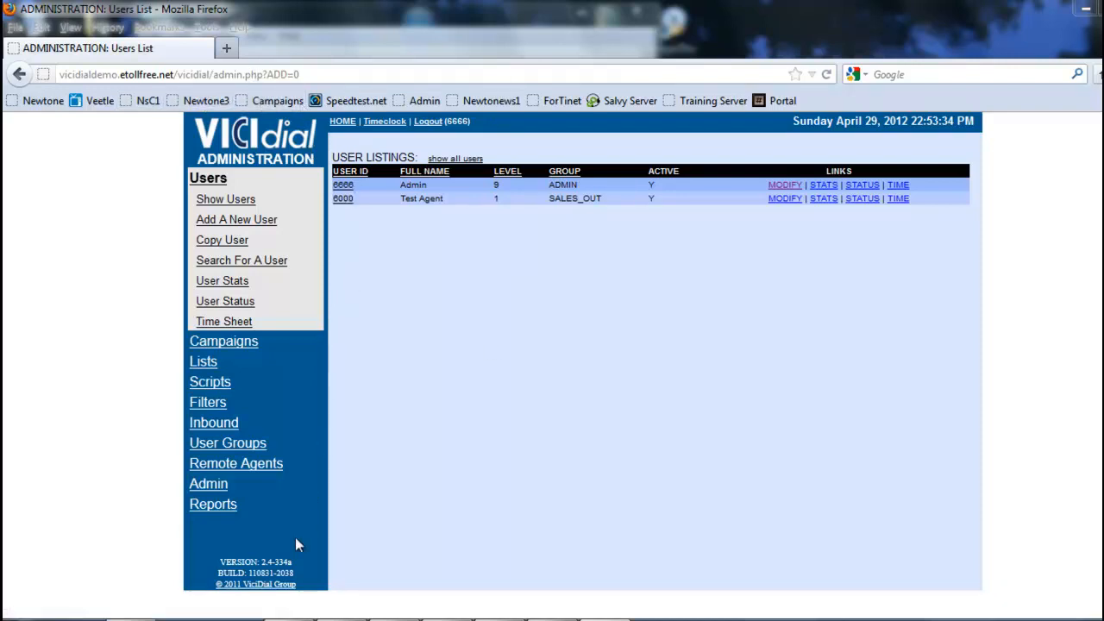
{"action": "mouse_move", "coordinate": [176, 166]}
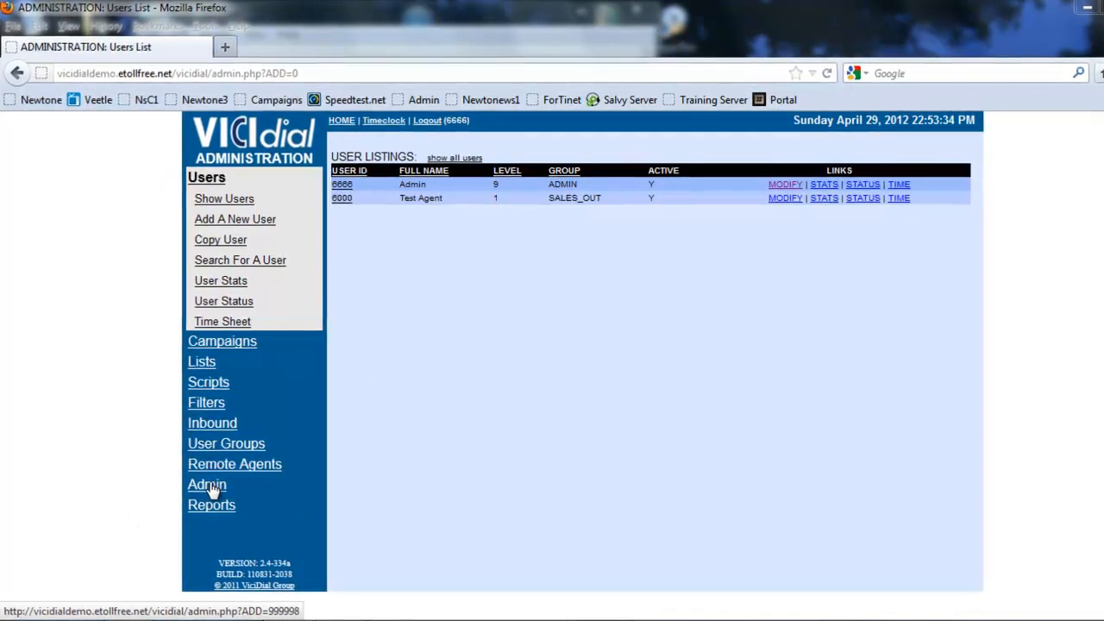
Step: Go to Admin and reach the Audio Store upload page
{"action": "left_click", "coordinate": [207, 483]}
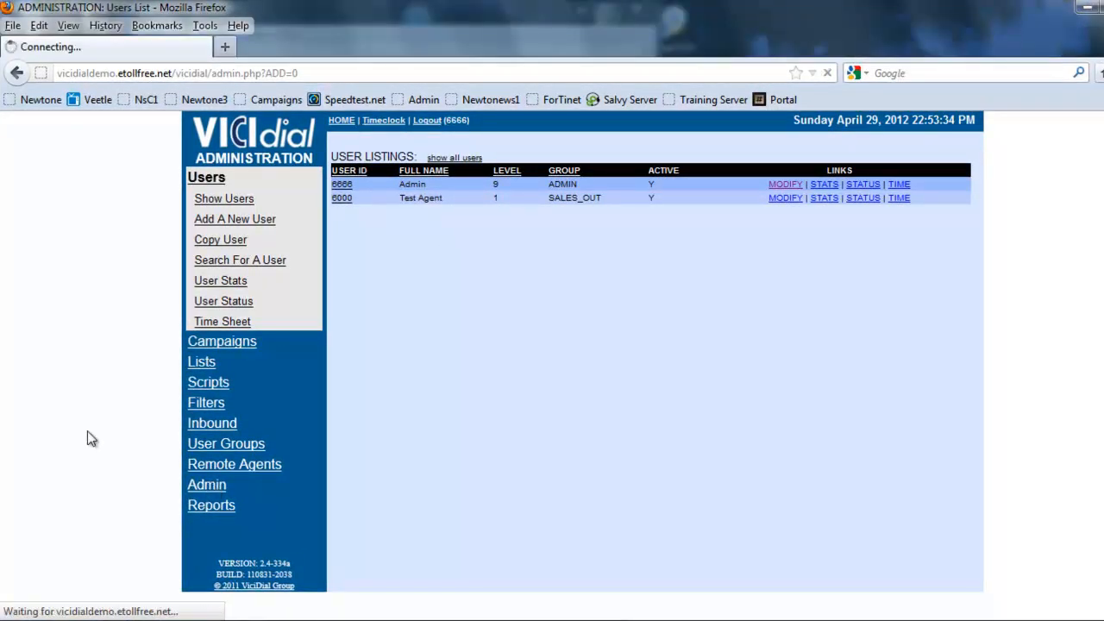
{"action": "left_click", "coordinate": [207, 483]}
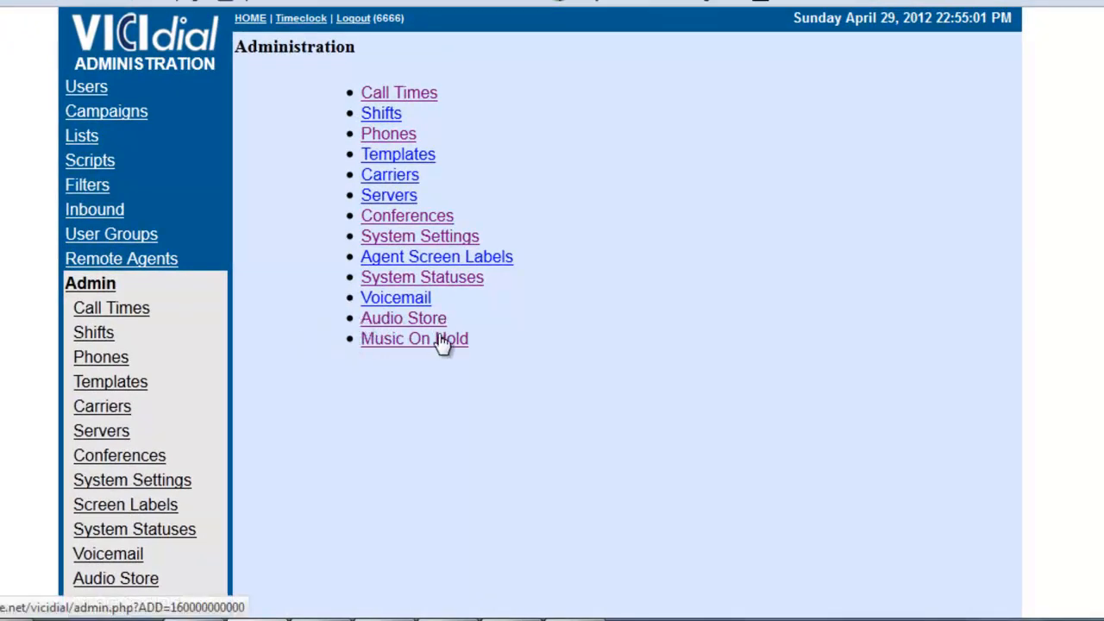
{"action": "mouse_move", "coordinate": [404, 318]}
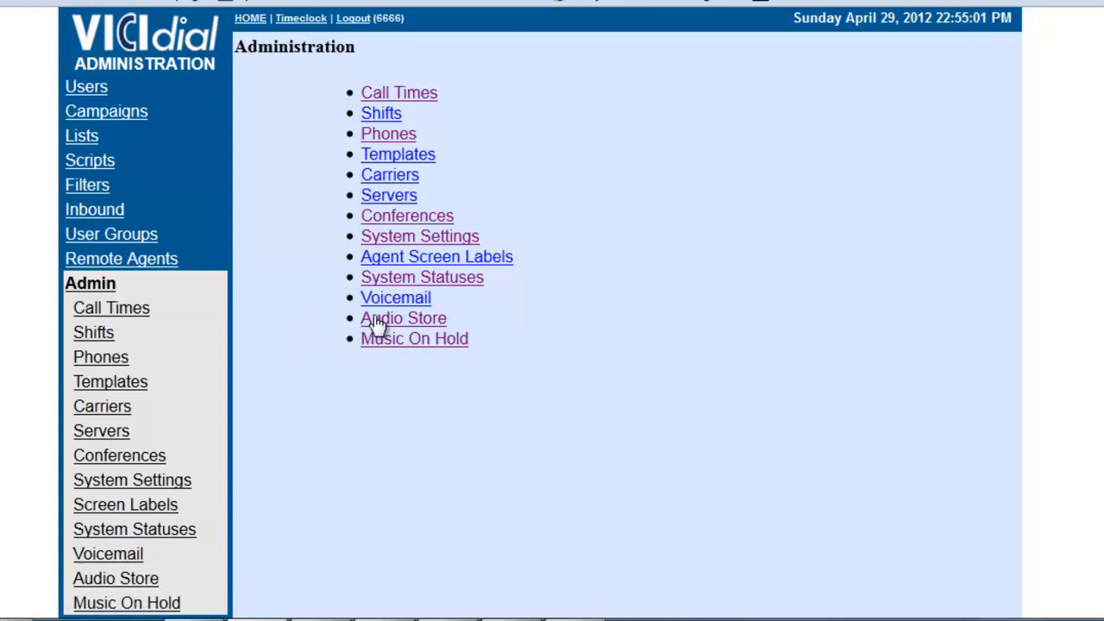
{"action": "left_click", "coordinate": [404, 317]}
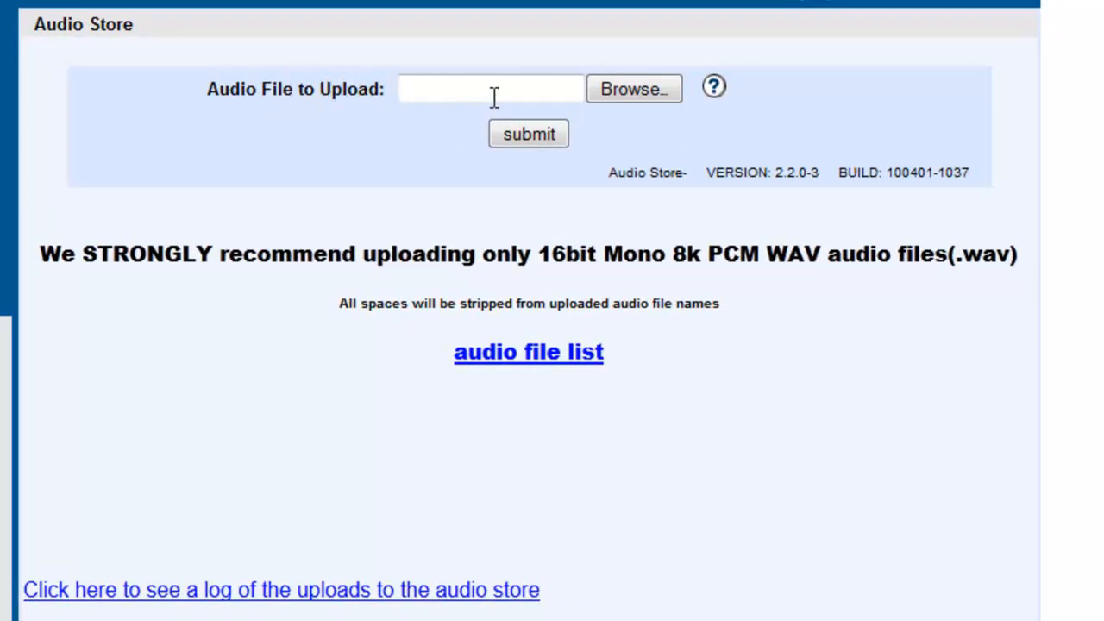
{"action": "mouse_move", "coordinate": [102, 249]}
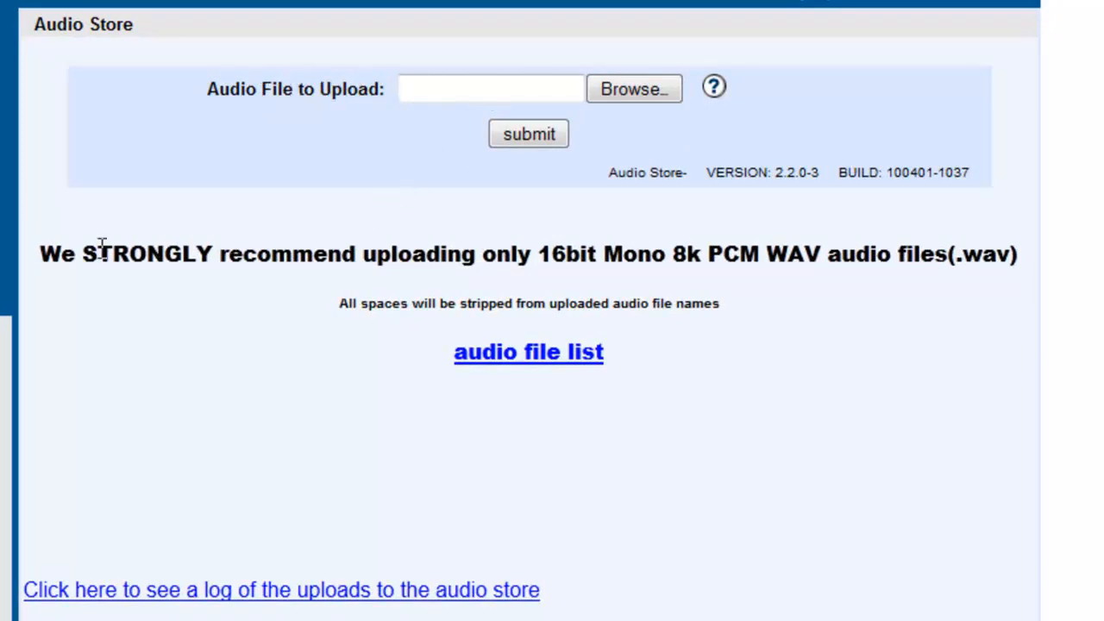
{"action": "left_click_drag", "start_coordinate": [60, 254], "coordinate": [440, 254]}
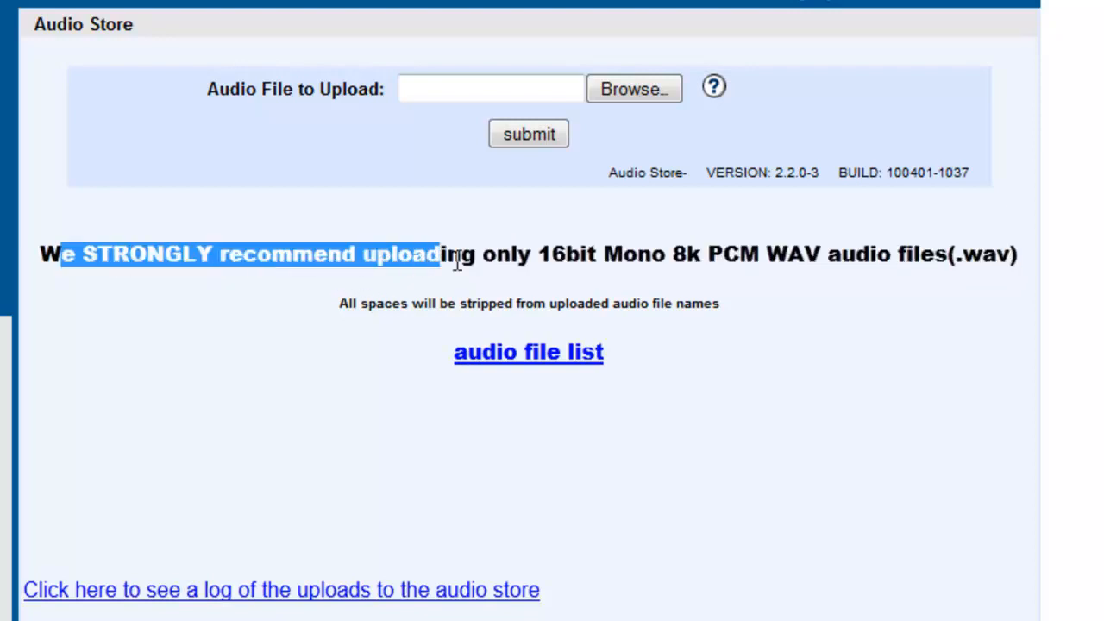
{"action": "left_click_drag", "start_coordinate": [457, 253], "coordinate": [1018, 254]}
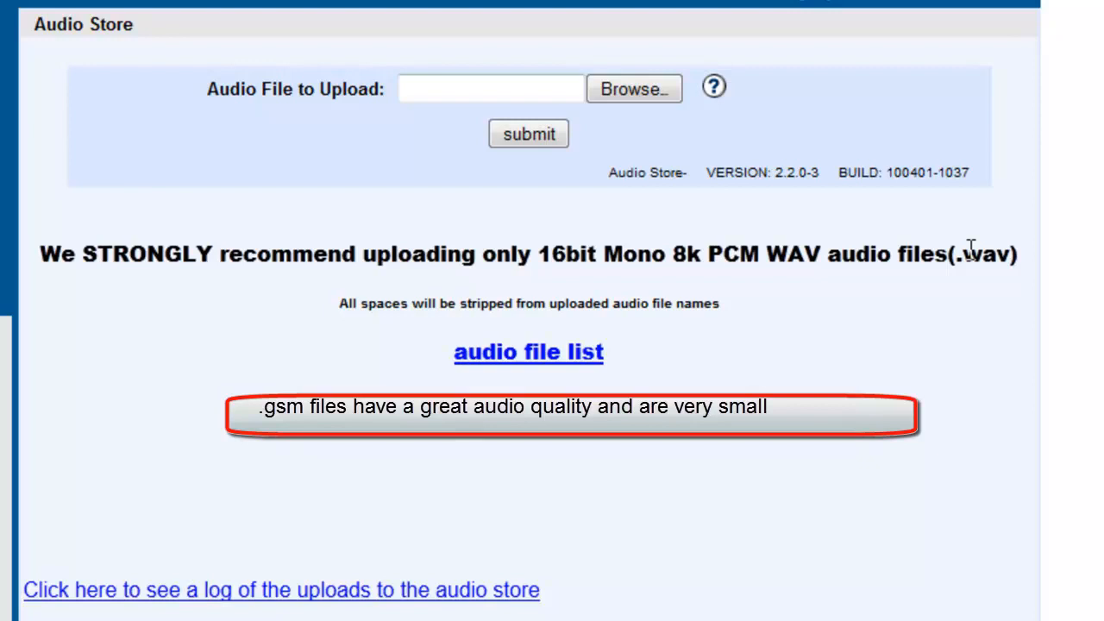
{"action": "mouse_move", "coordinate": [728, 349]}
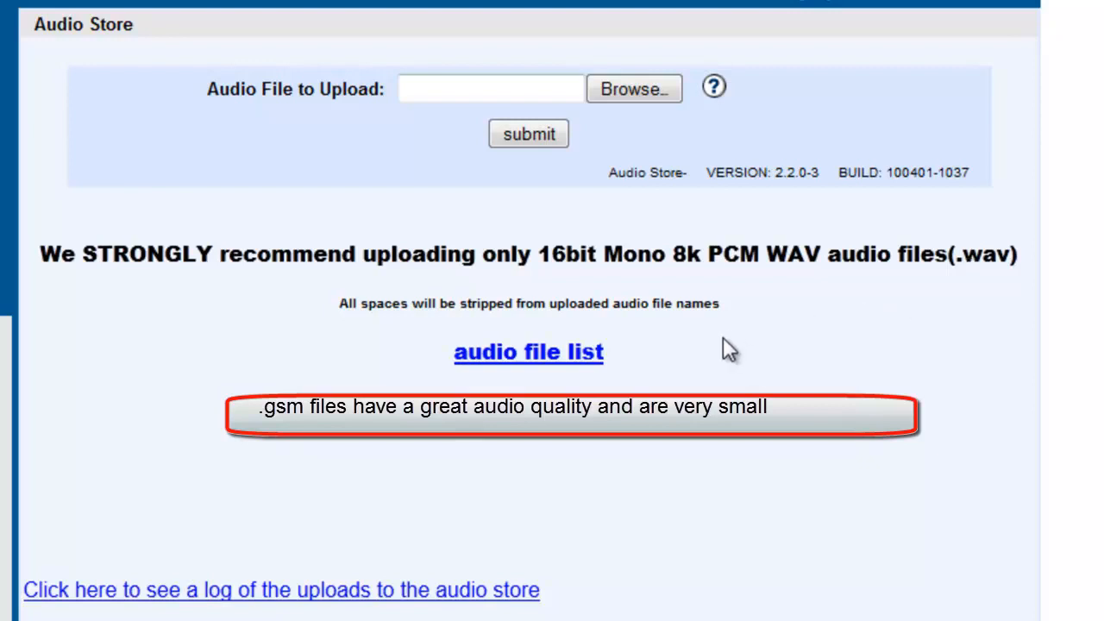
{"action": "mouse_move", "coordinate": [728, 349]}
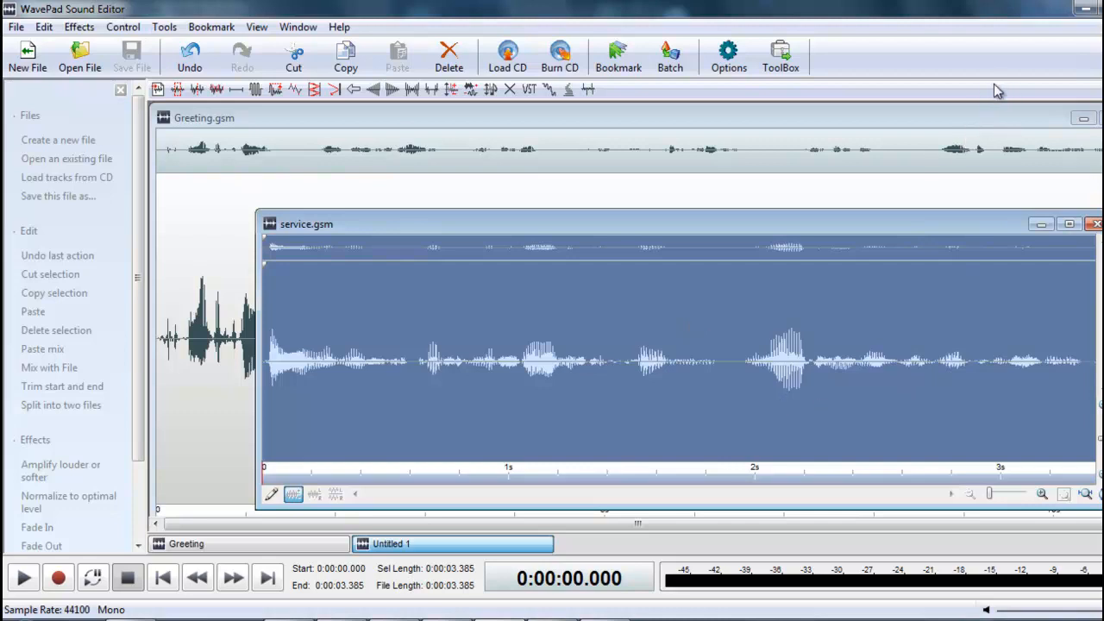
{"action": "mouse_move", "coordinate": [1064, 31]}
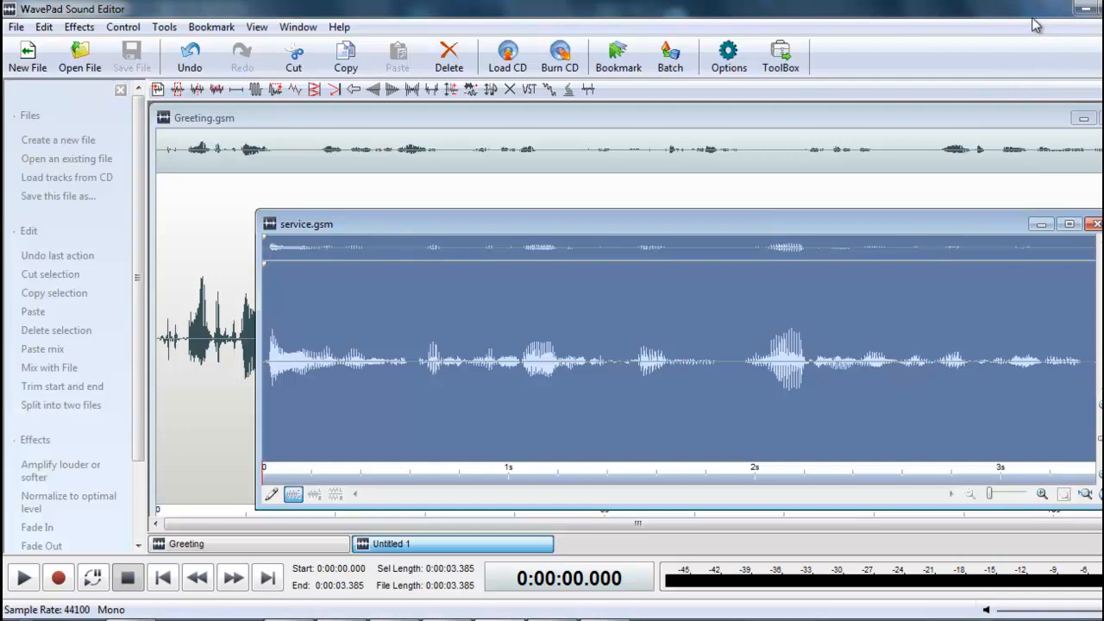
Step: Use File > Save File As and confirm service.gsm saves as GSM (*.gsm)
{"action": "left_click", "coordinate": [15, 28]}
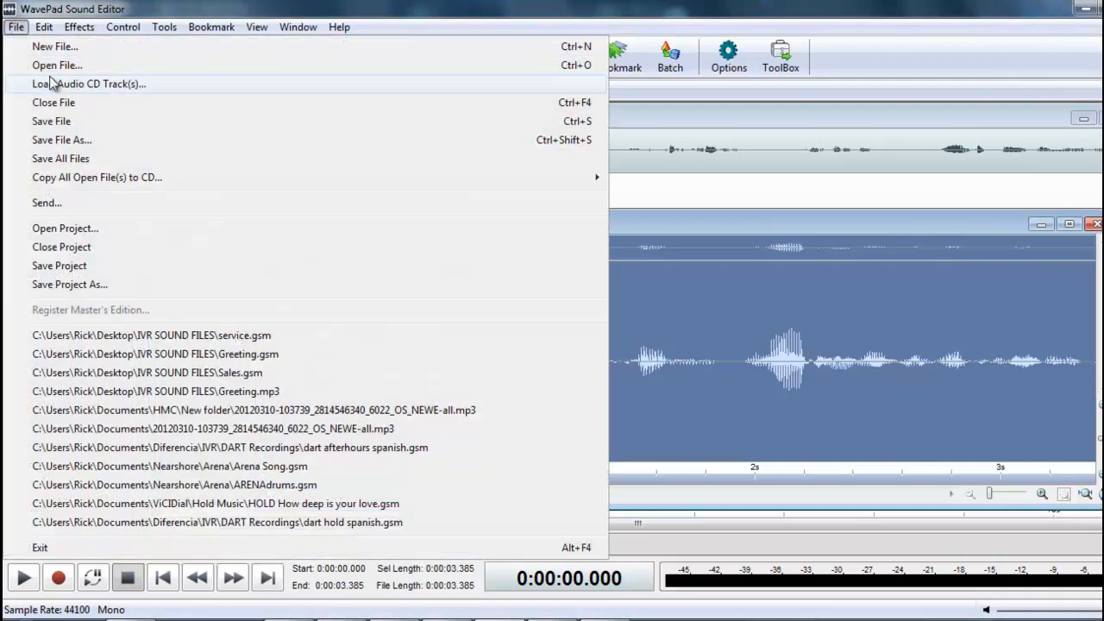
{"action": "left_click", "coordinate": [62, 140]}
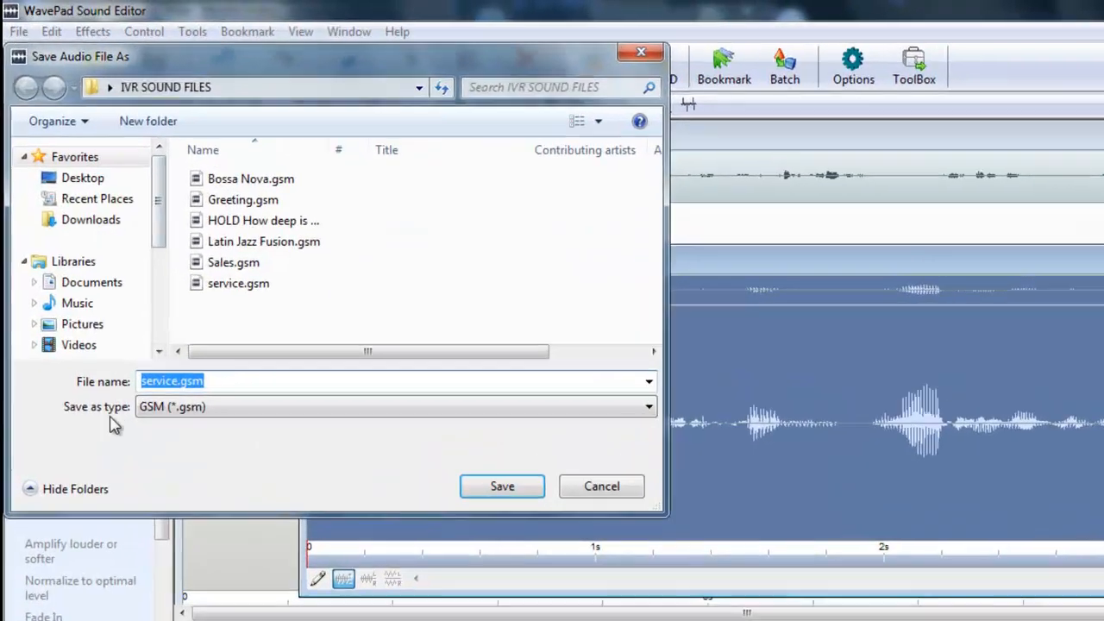
{"action": "left_click", "coordinate": [502, 487]}
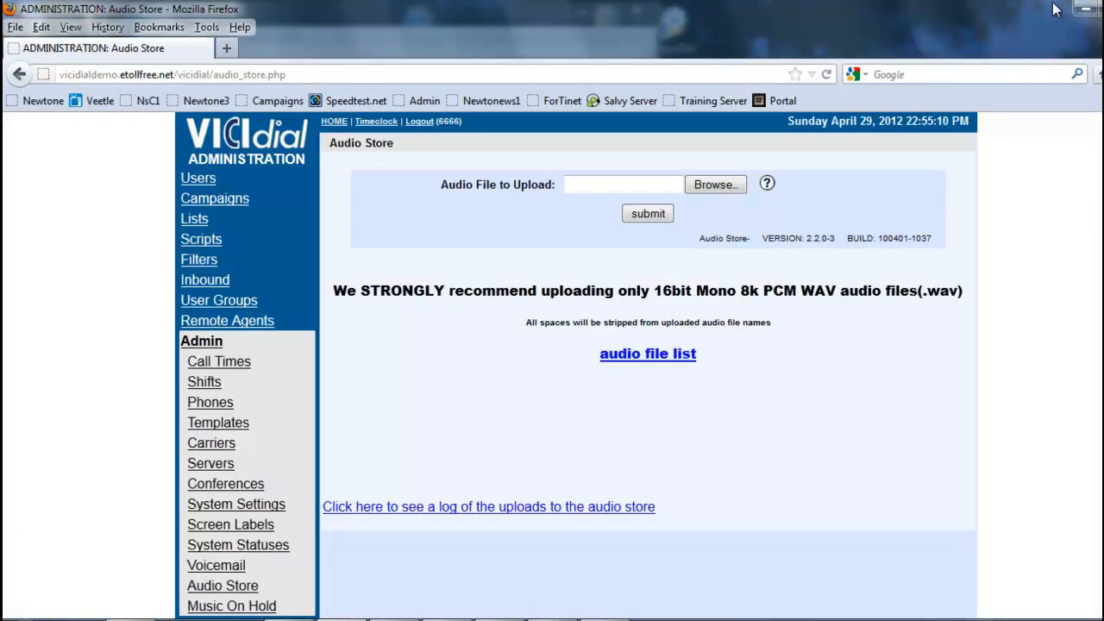
{"action": "mouse_move", "coordinate": [568, 604]}
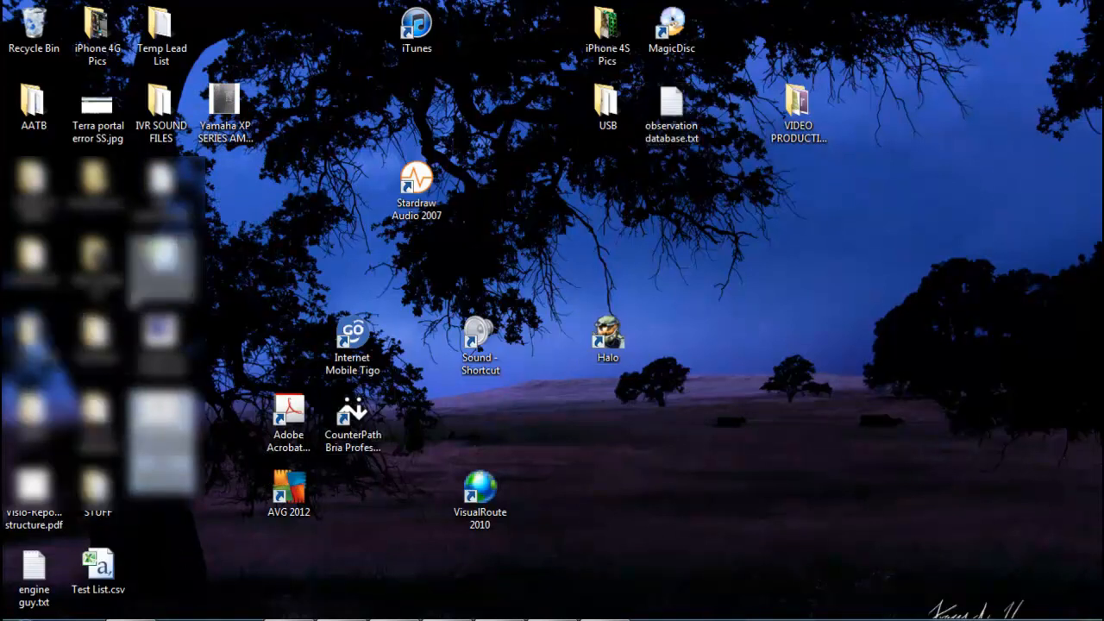
{"action": "left_click_drag", "start_coordinate": [159, 112], "coordinate": [862, 112]}
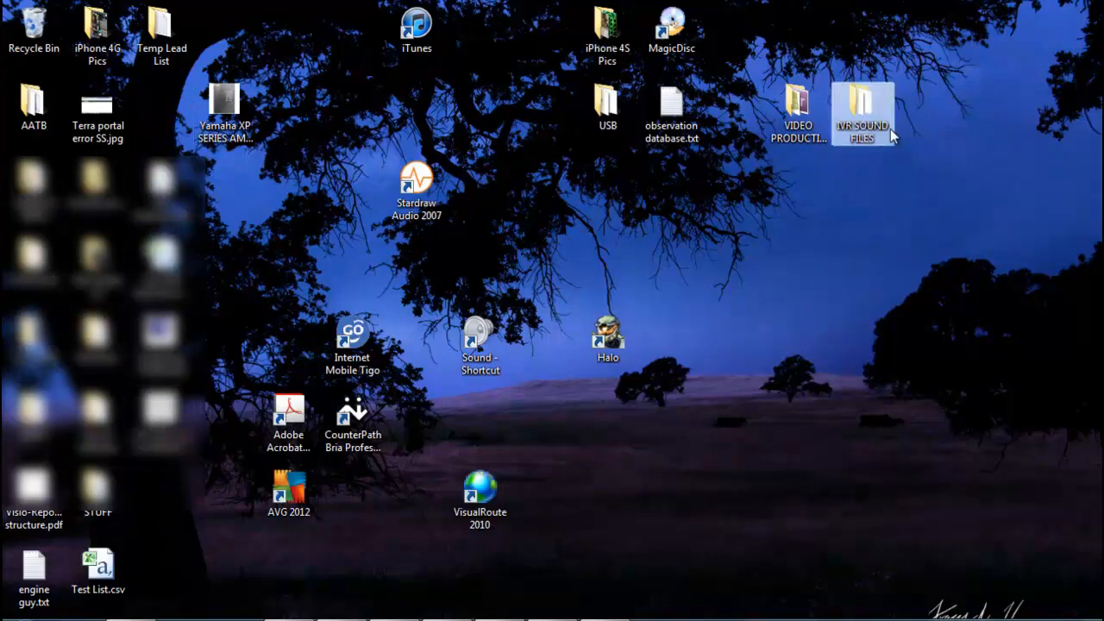
{"action": "double_click", "coordinate": [862, 113]}
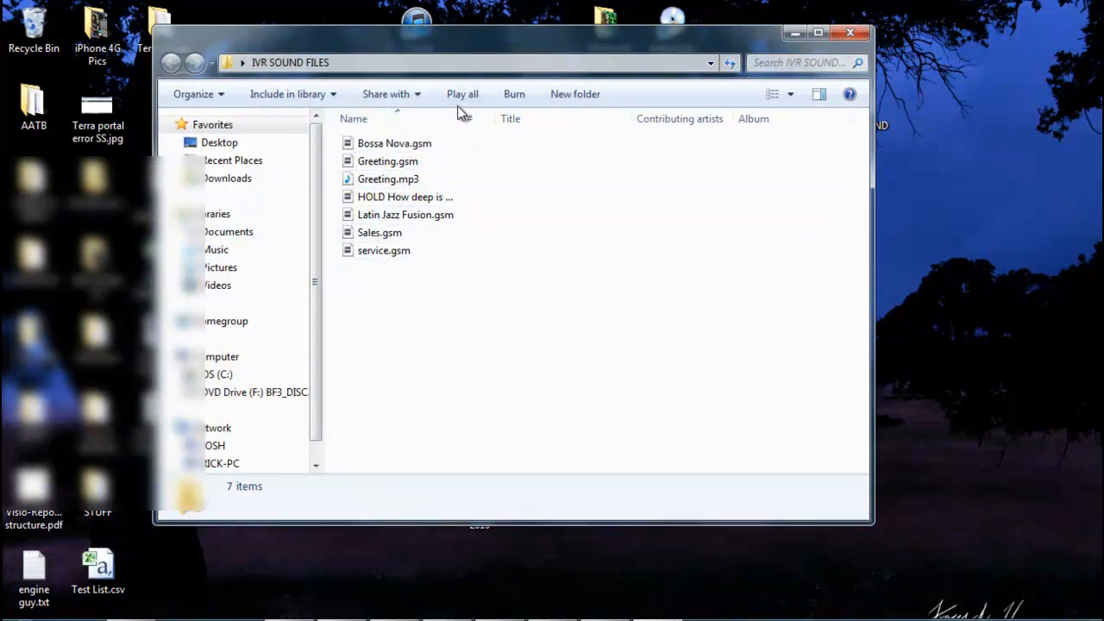
{"action": "left_click_drag", "start_coordinate": [466, 118], "coordinate": [556, 117]}
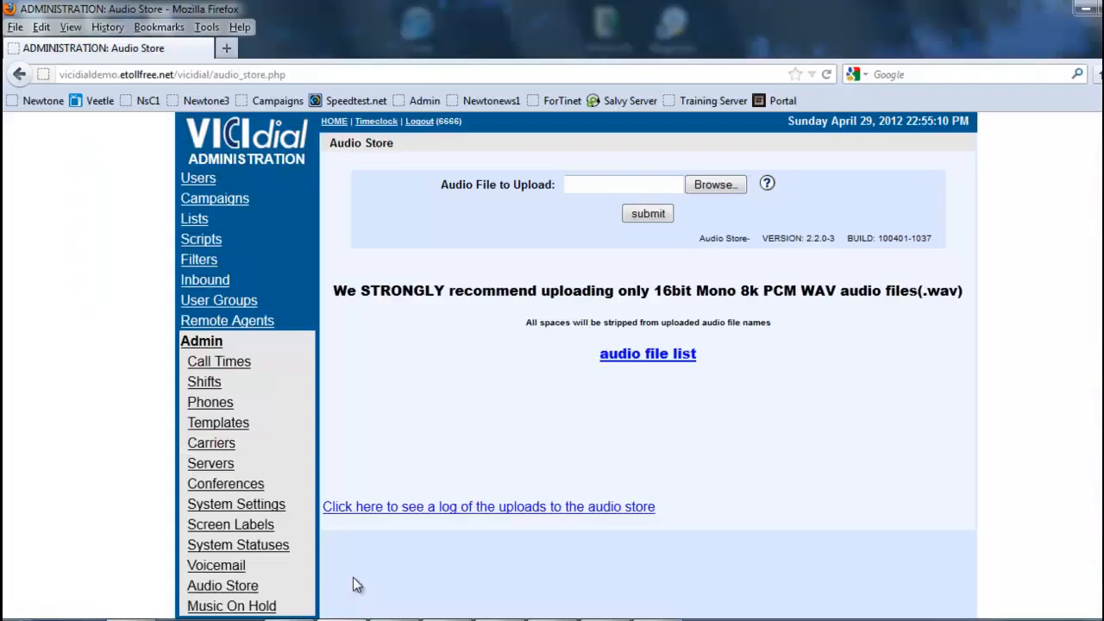
Step: Upload Bossa Nova.gsm from the IVR SOUND FILES folder to the Audio Store
{"action": "left_click", "coordinate": [714, 183]}
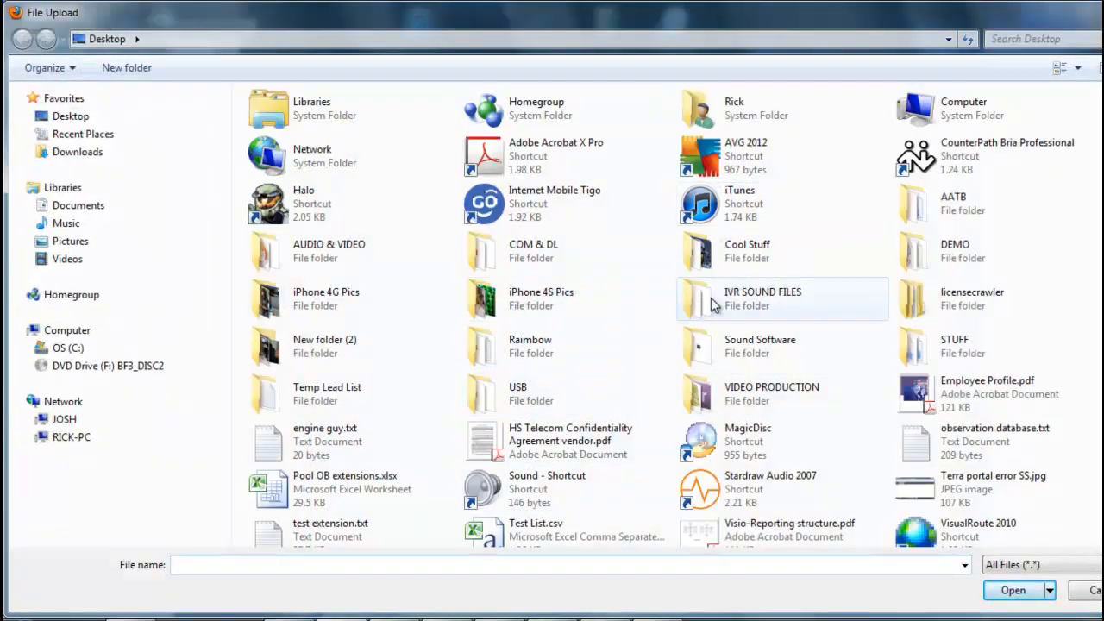
{"action": "double_click", "coordinate": [763, 296]}
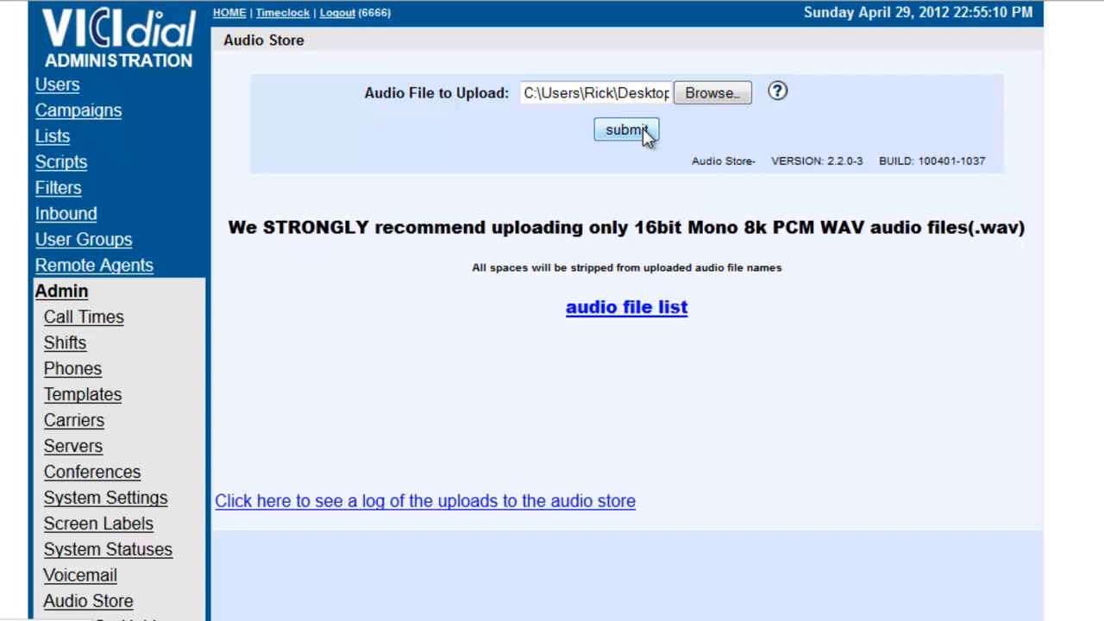
{"action": "mouse_move", "coordinate": [612, 293]}
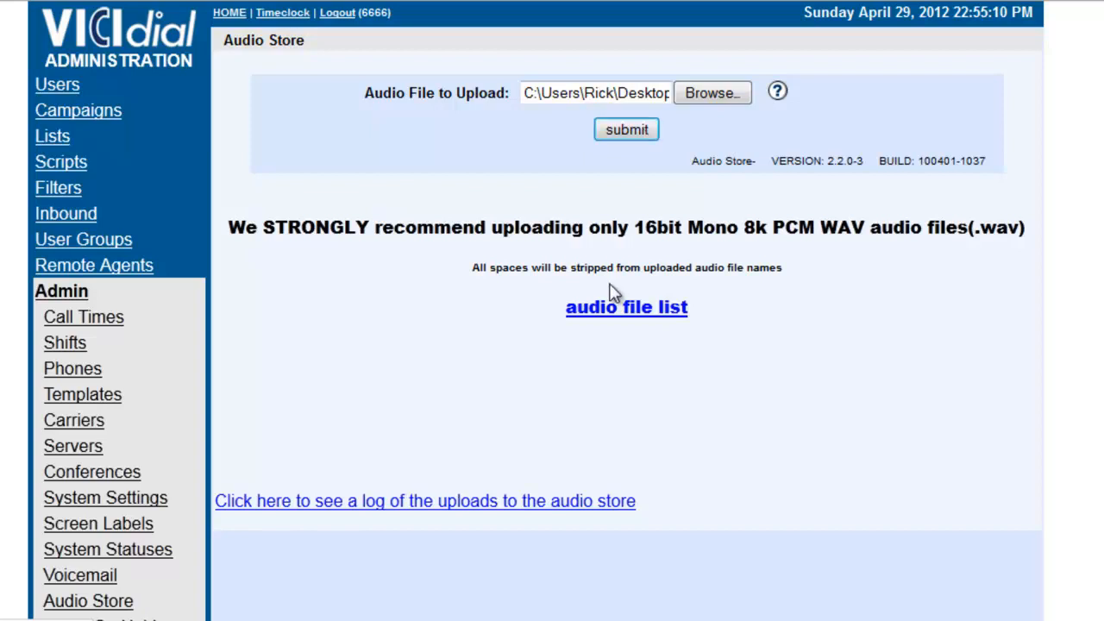
{"action": "left_click", "coordinate": [626, 129]}
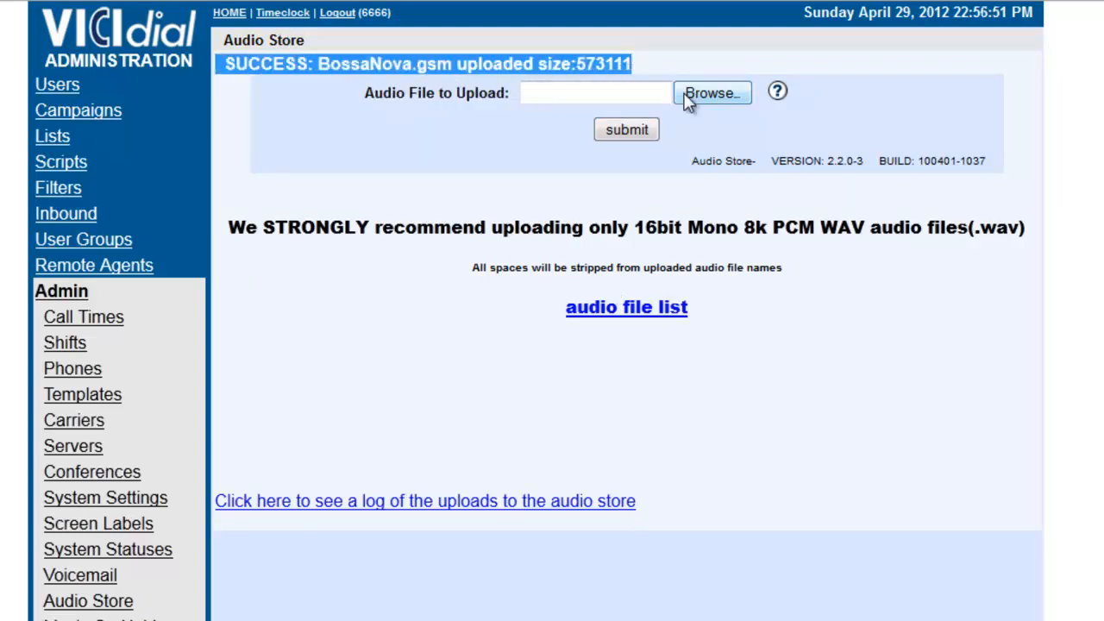
Step: Upload HOLDHowdeepisyourlove.gsm and then LatinJazzFusion.gsm to the Audio Store
{"action": "left_click", "coordinate": [711, 93]}
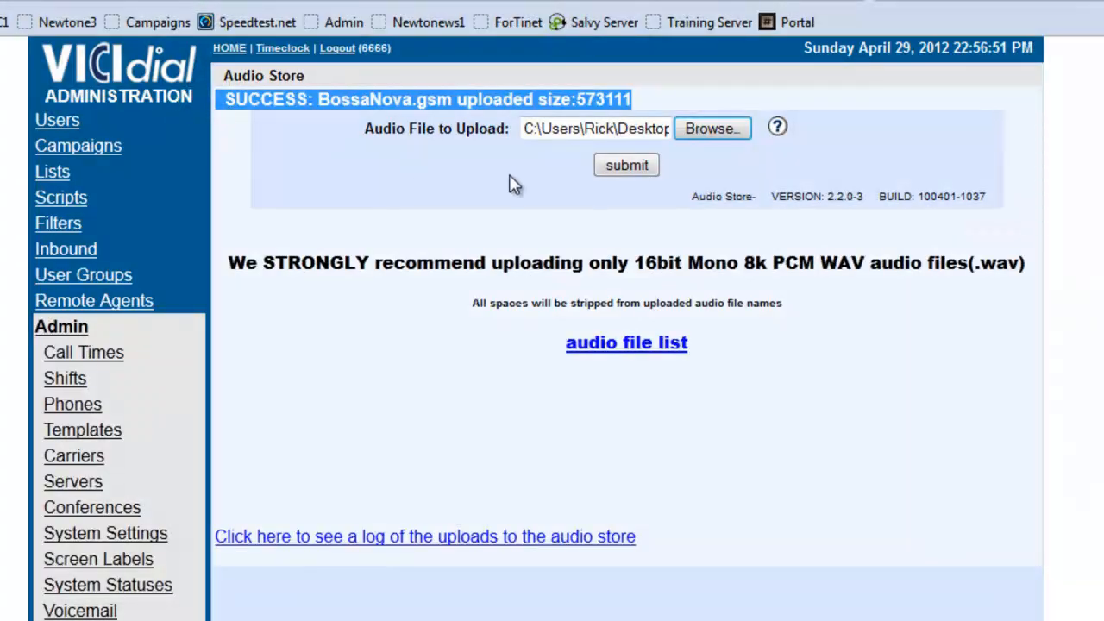
{"action": "mouse_move", "coordinate": [626, 166]}
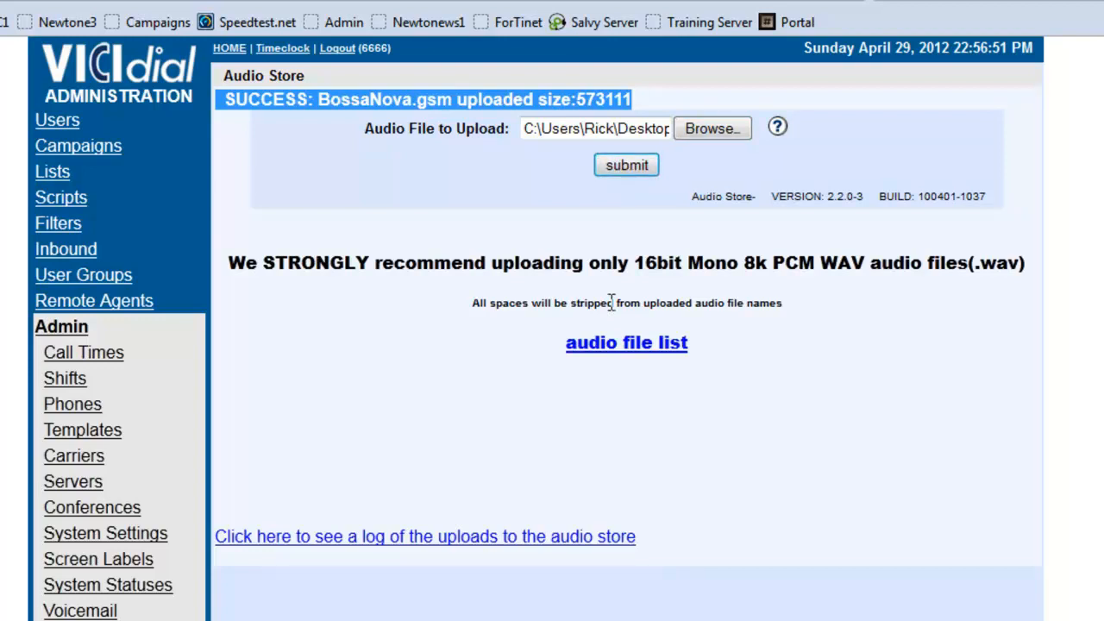
{"action": "left_click", "coordinate": [626, 166]}
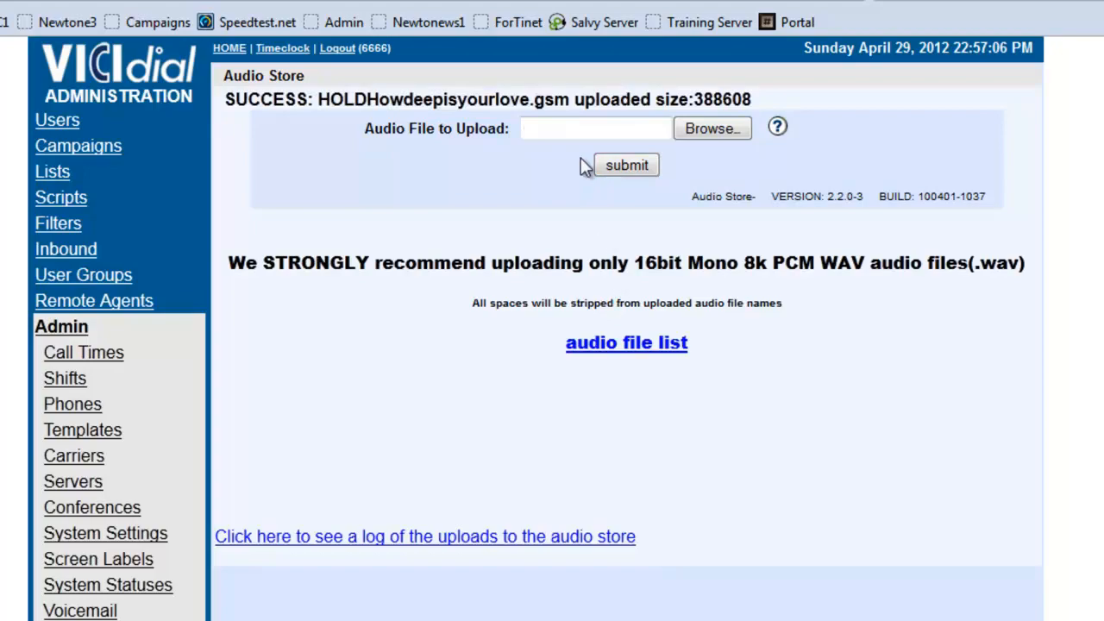
{"action": "left_click", "coordinate": [711, 128]}
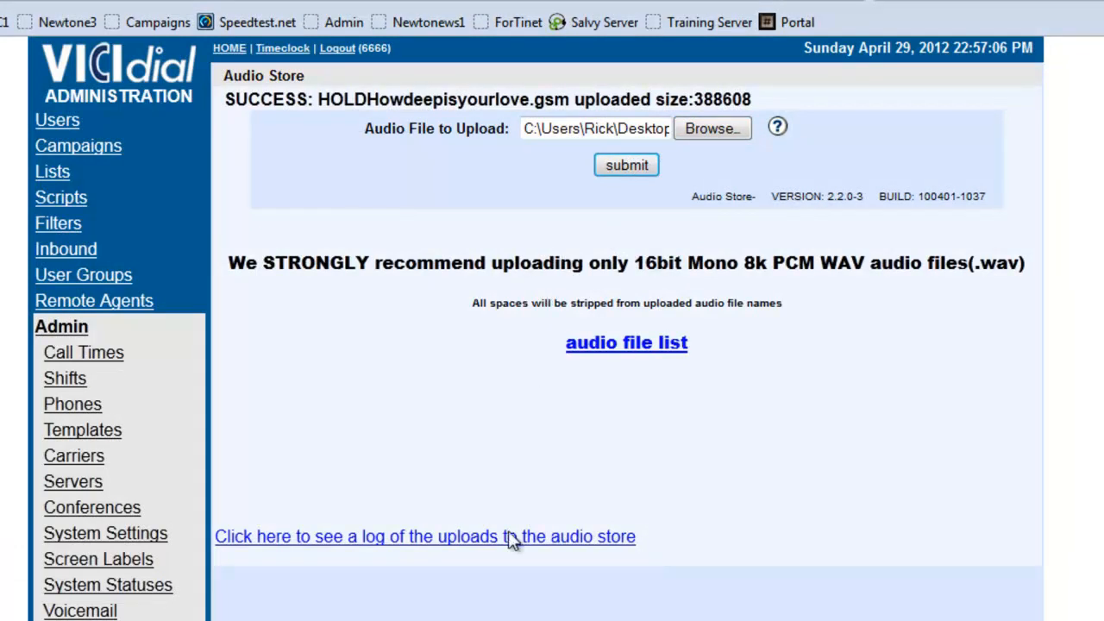
{"action": "mouse_move", "coordinate": [504, 394]}
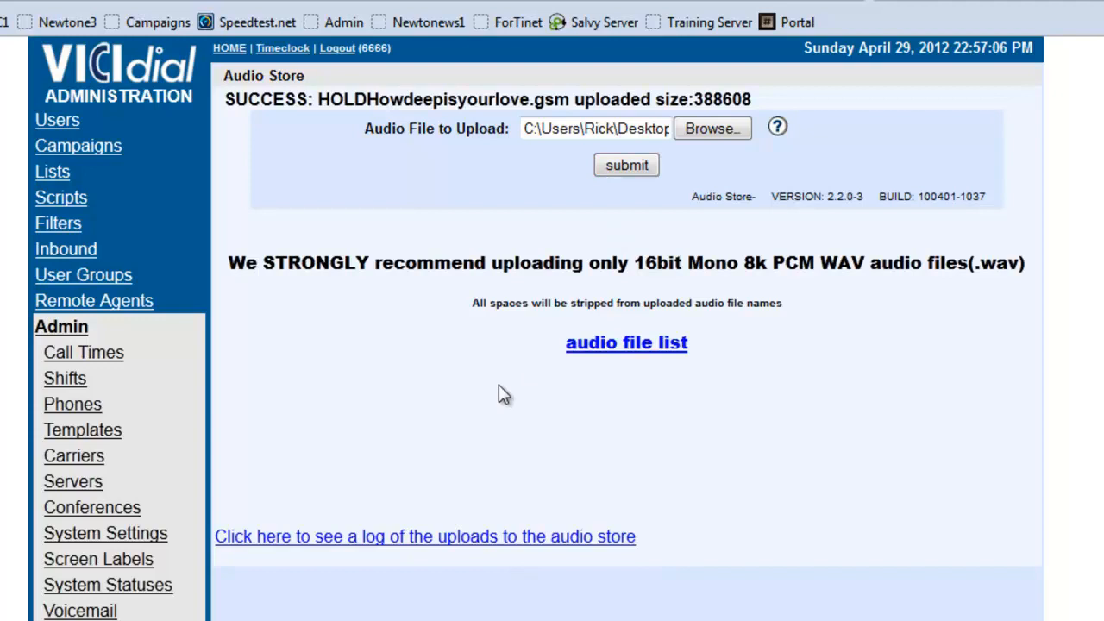
{"action": "left_click", "coordinate": [627, 166]}
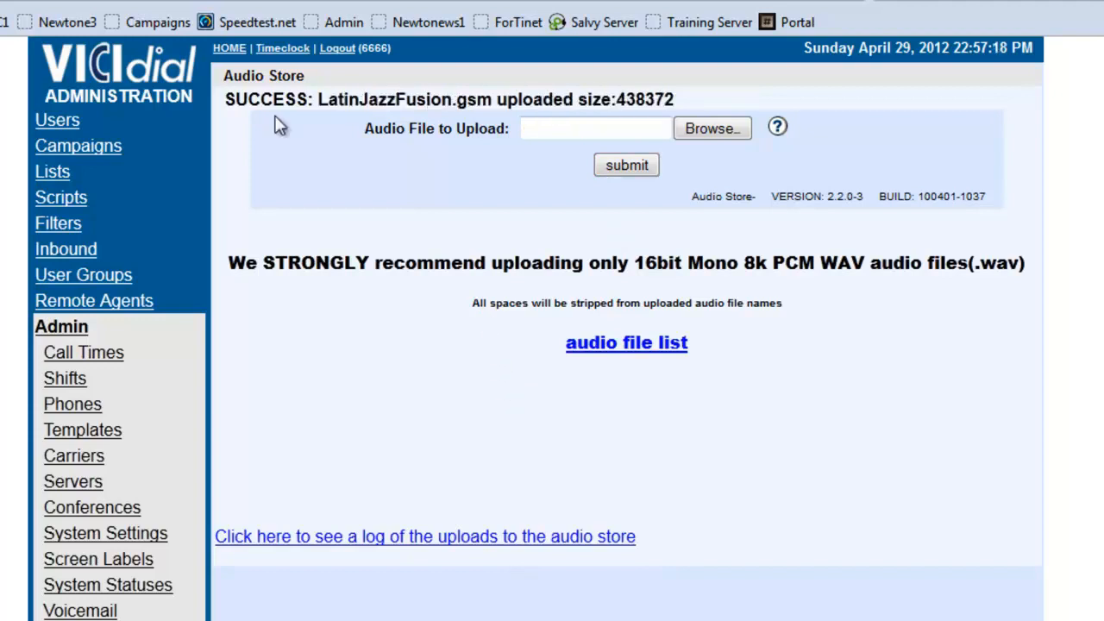
{"action": "mouse_move", "coordinate": [711, 103]}
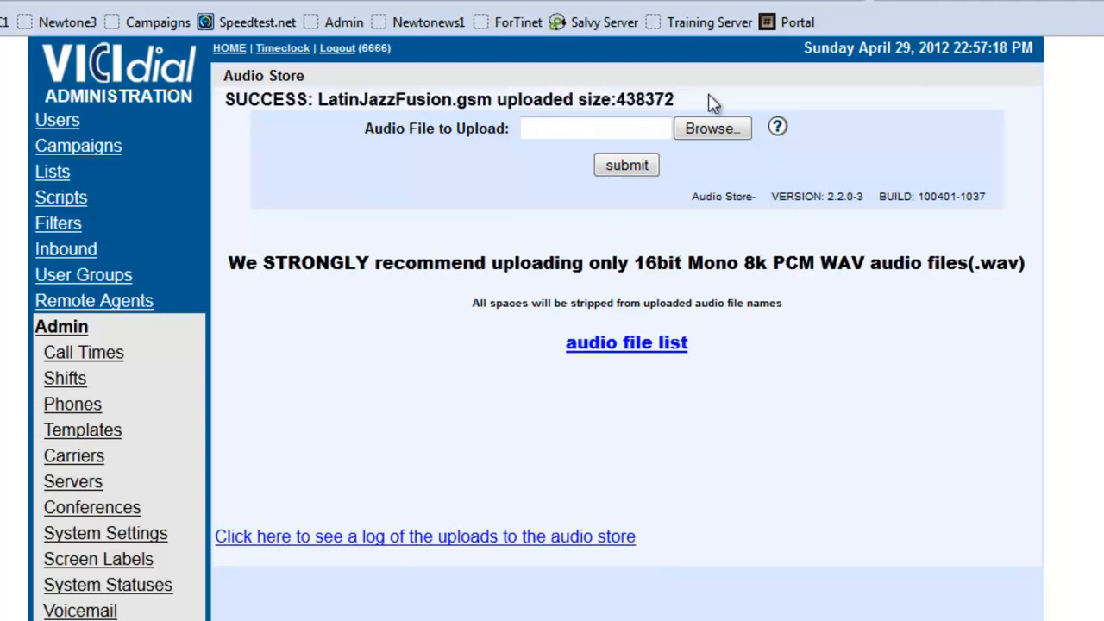
{"action": "scroll", "scroll_direction": "down", "scroll_amount": 3}
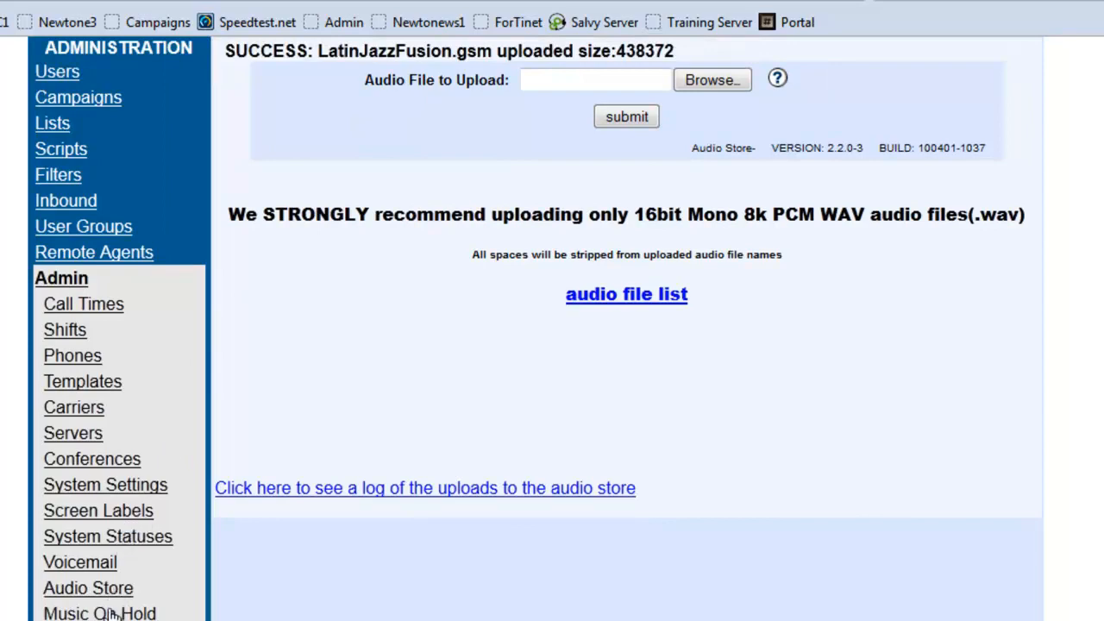
Step: Start a new MOH entry with ID TEST_MUSIC_ON_HOLD and name Test Music on Hold
{"action": "left_click", "coordinate": [100, 613]}
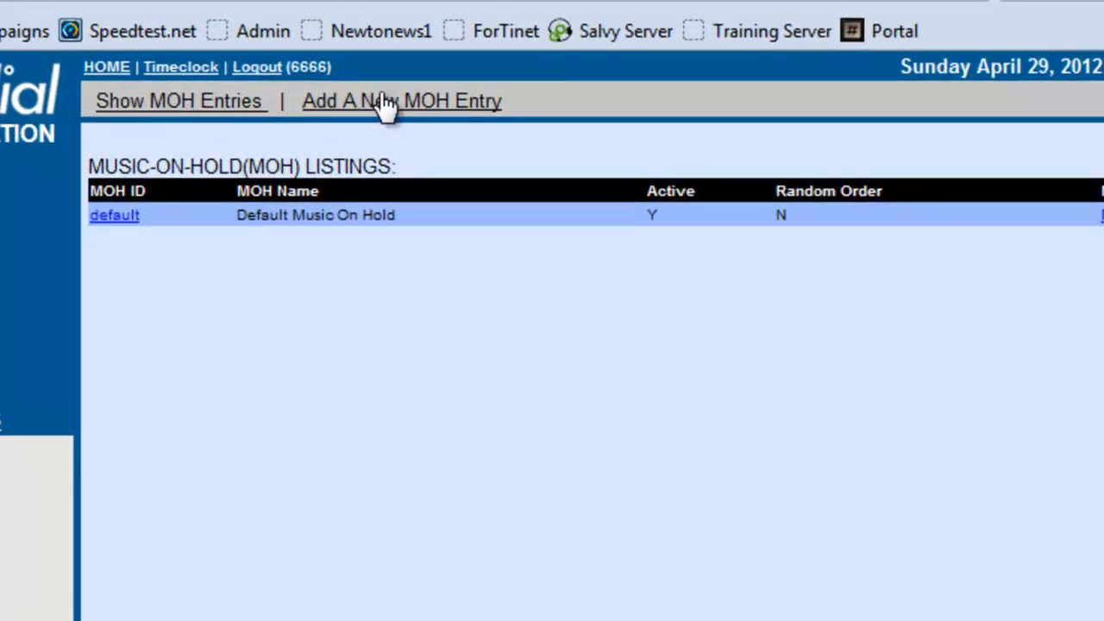
{"action": "left_click", "coordinate": [400, 100]}
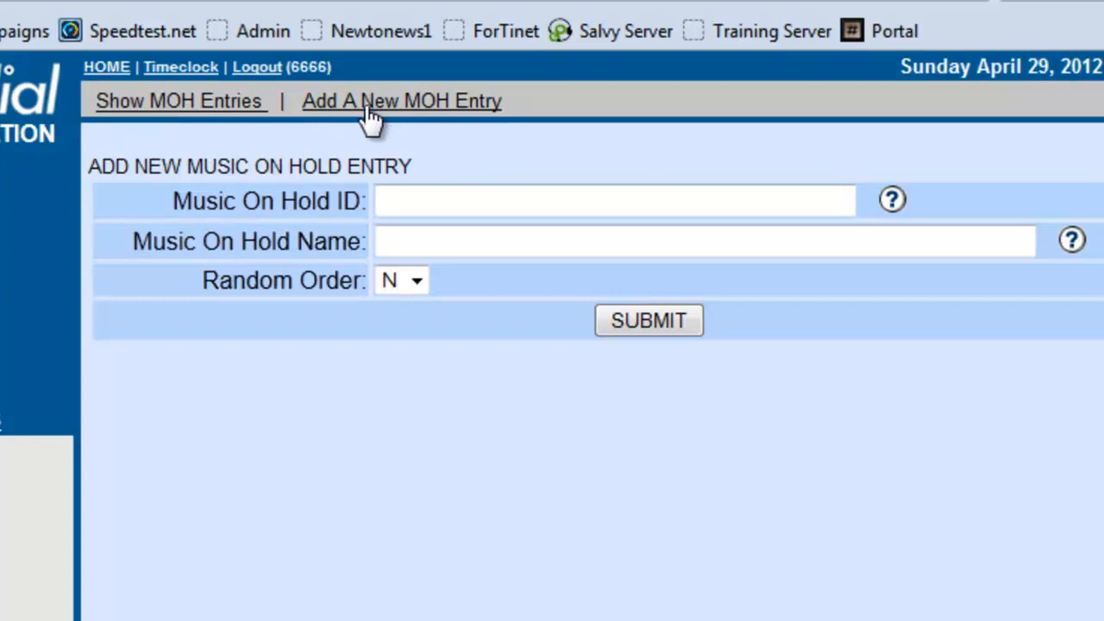
{"action": "left_click", "coordinate": [614, 201]}
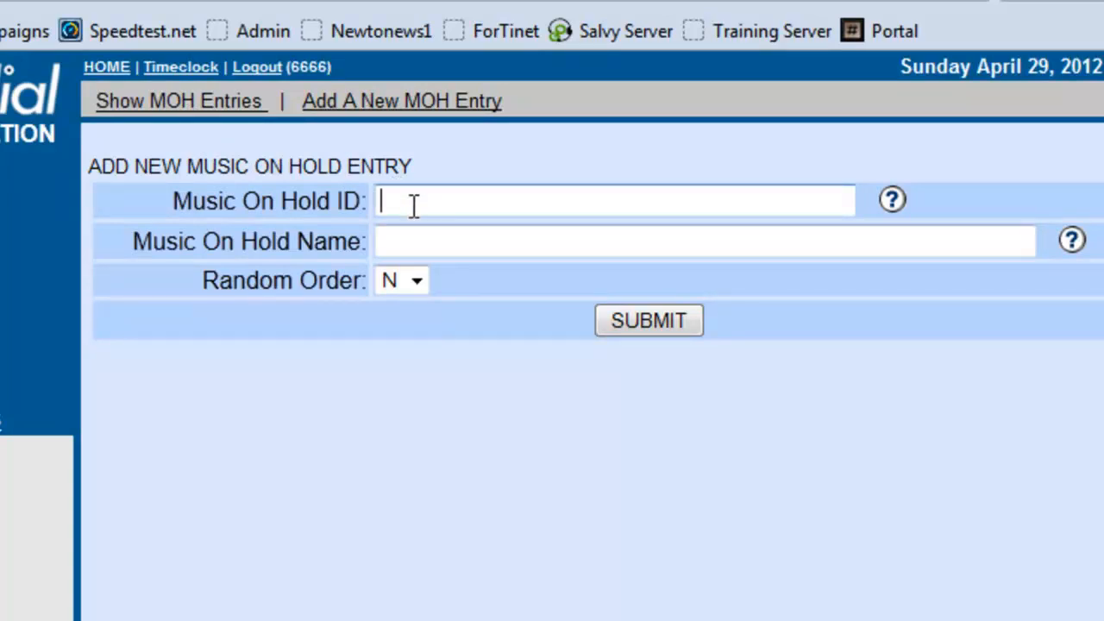
{"action": "type", "text": "T"}
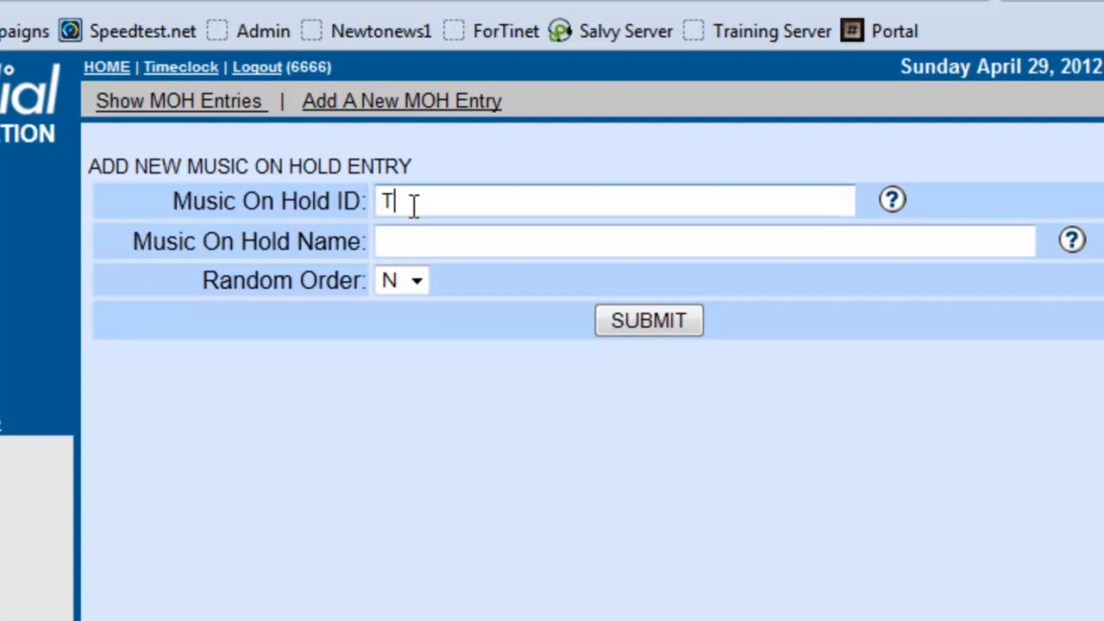
{"action": "type", "text": "EST_"}
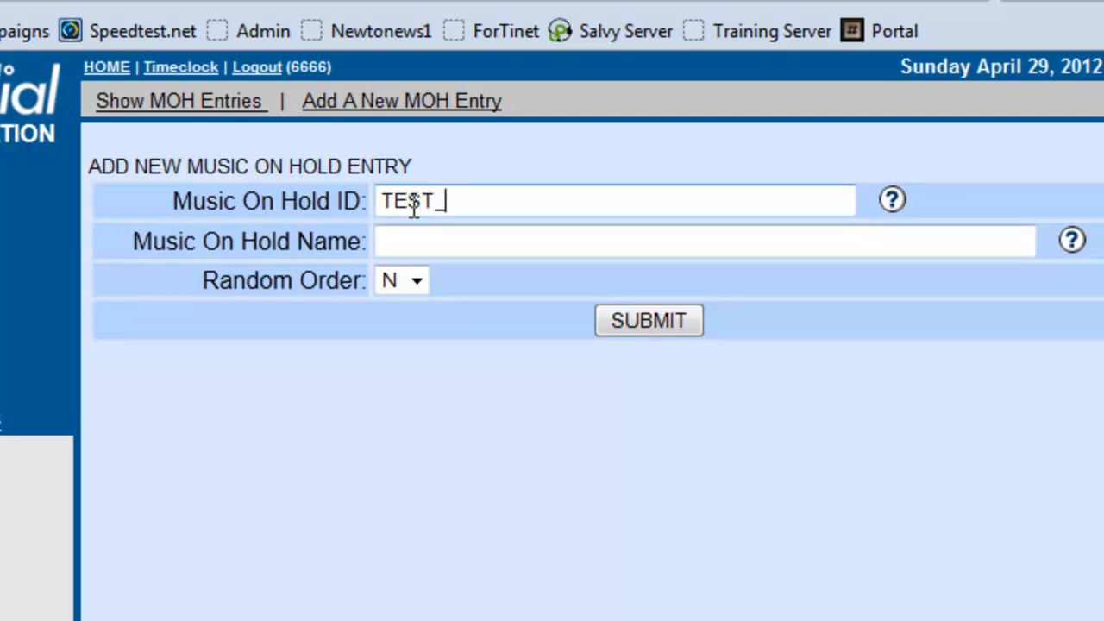
{"action": "type", "text": "MUSIC"}
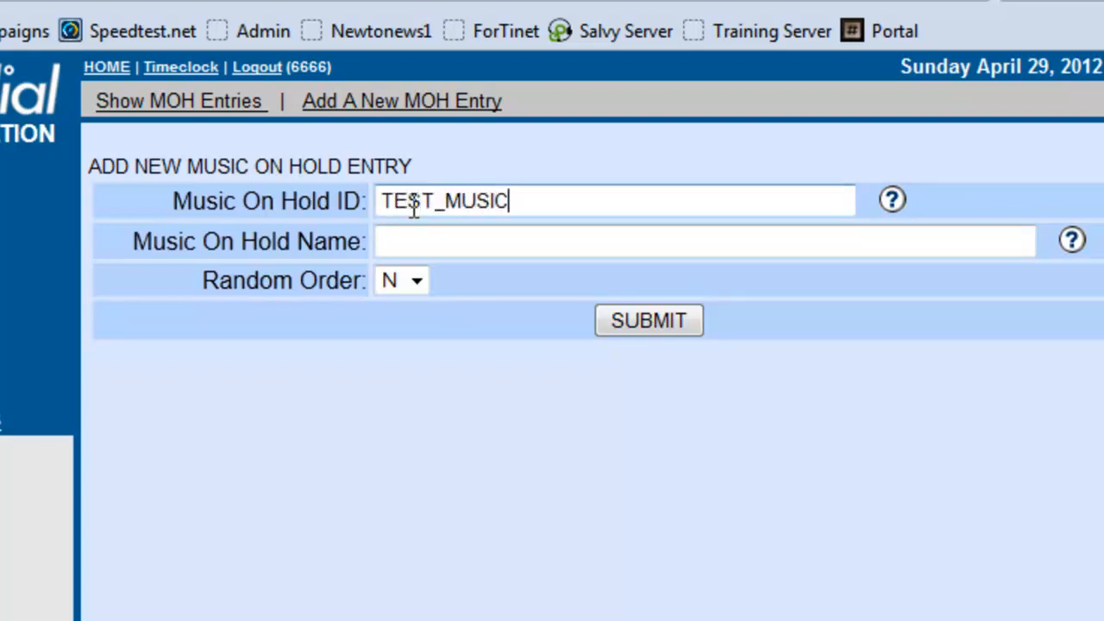
{"action": "type", "text": "_ON_HOL"}
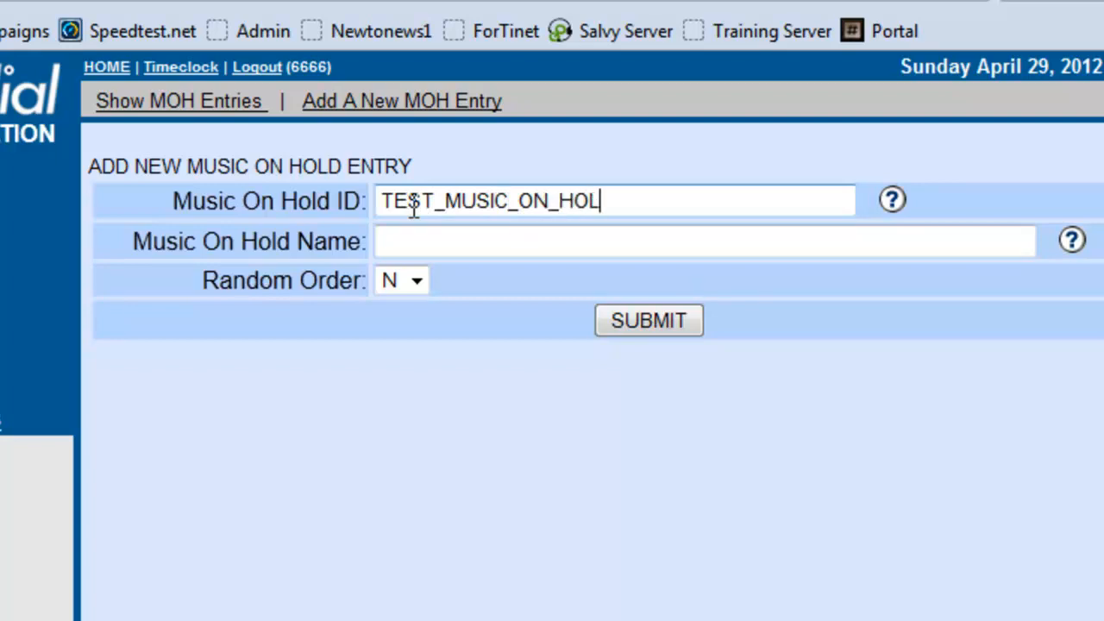
{"action": "type", "text": "D"}
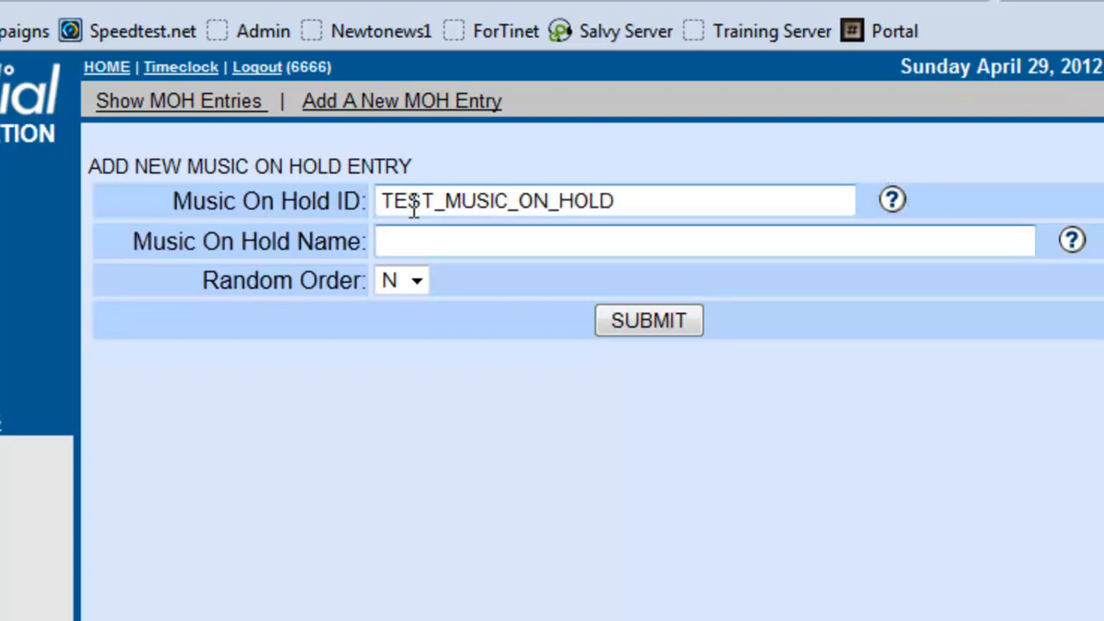
{"action": "type", "text": "Test Music"}
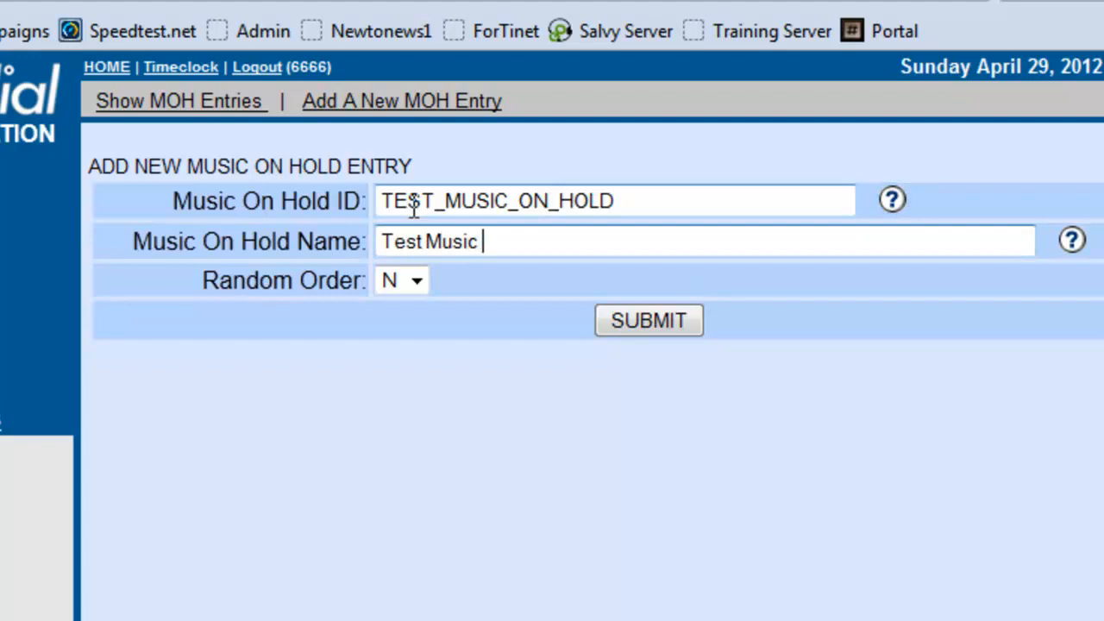
{"action": "type", "text": "on Hold"}
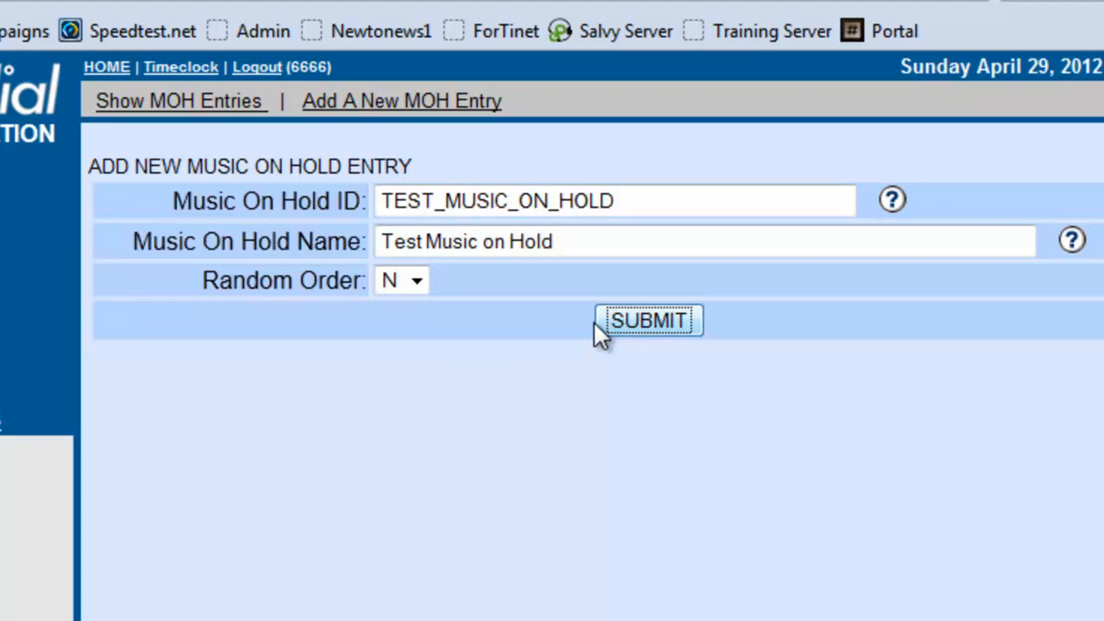
Step: Submit the TEST_MUSIC_ON_HOLD entry, set Active to Y and keep Random Order at N
{"action": "left_click", "coordinate": [649, 320]}
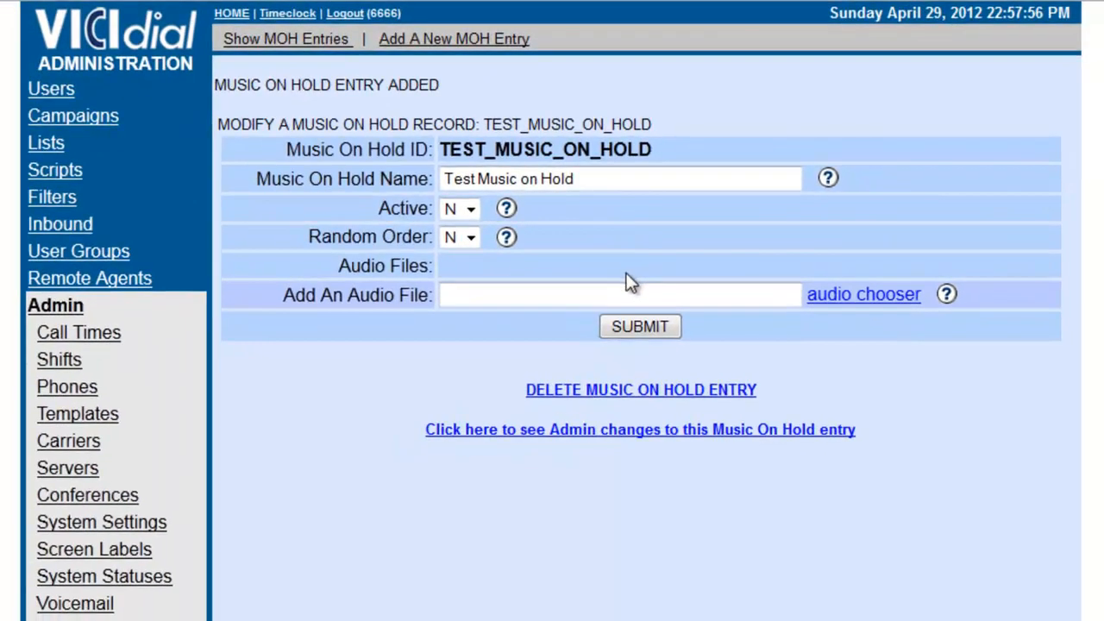
{"action": "mouse_move", "coordinate": [280, 242]}
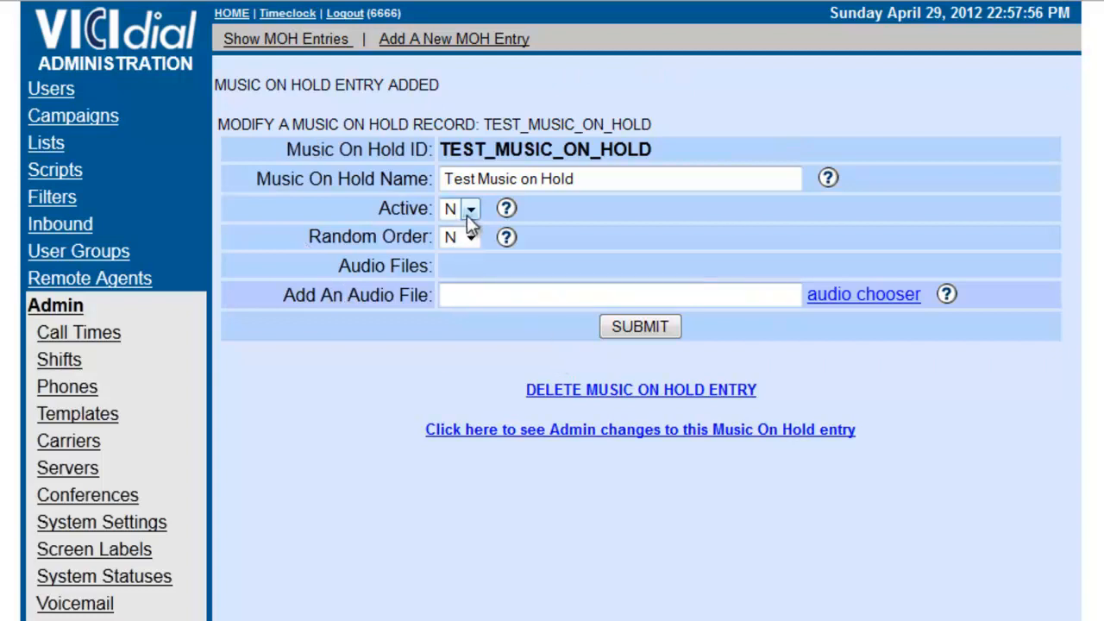
{"action": "left_click", "coordinate": [459, 207]}
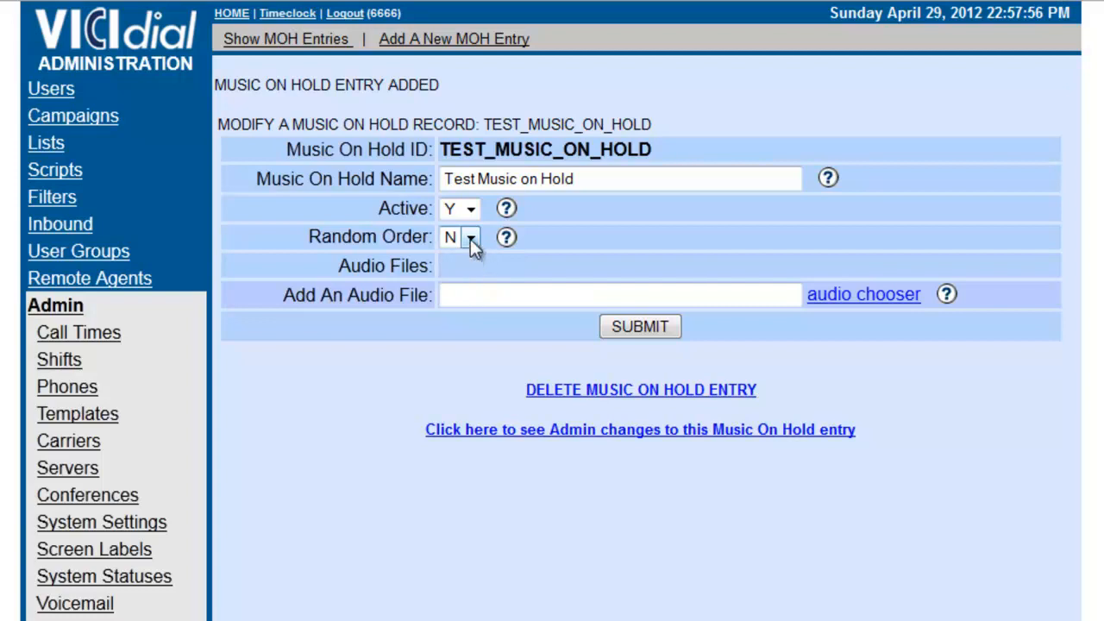
{"action": "left_click", "coordinate": [863, 293]}
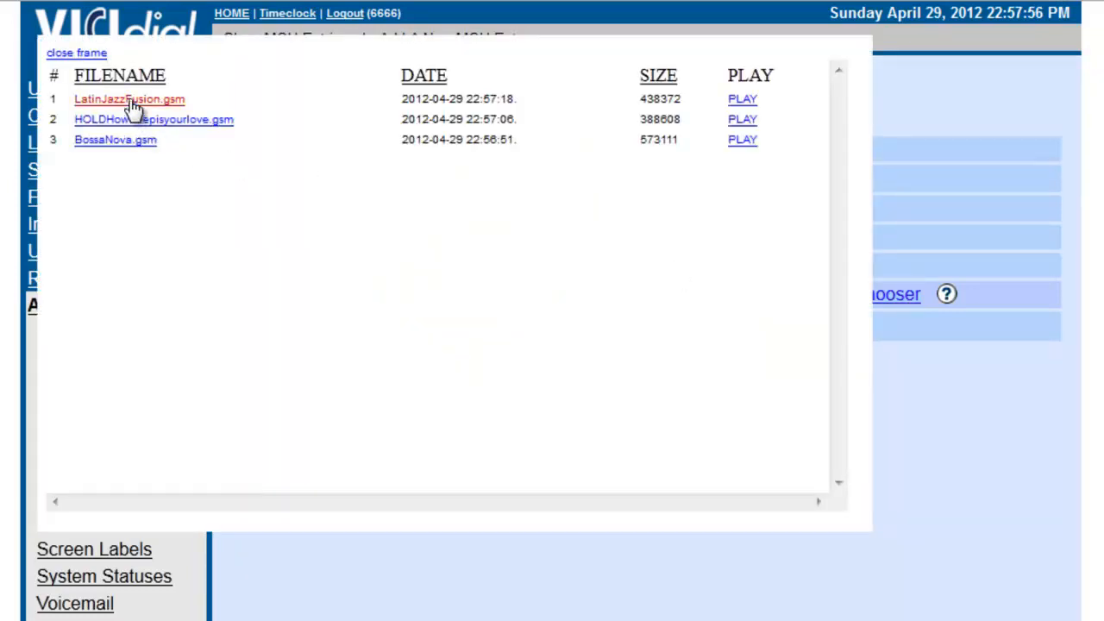
Step: Attach LatinJazzFusion, HOLDHowdeepisyourlove and BossaNova to the entry, ranked 1, 2 and 3
{"action": "left_click", "coordinate": [128, 99]}
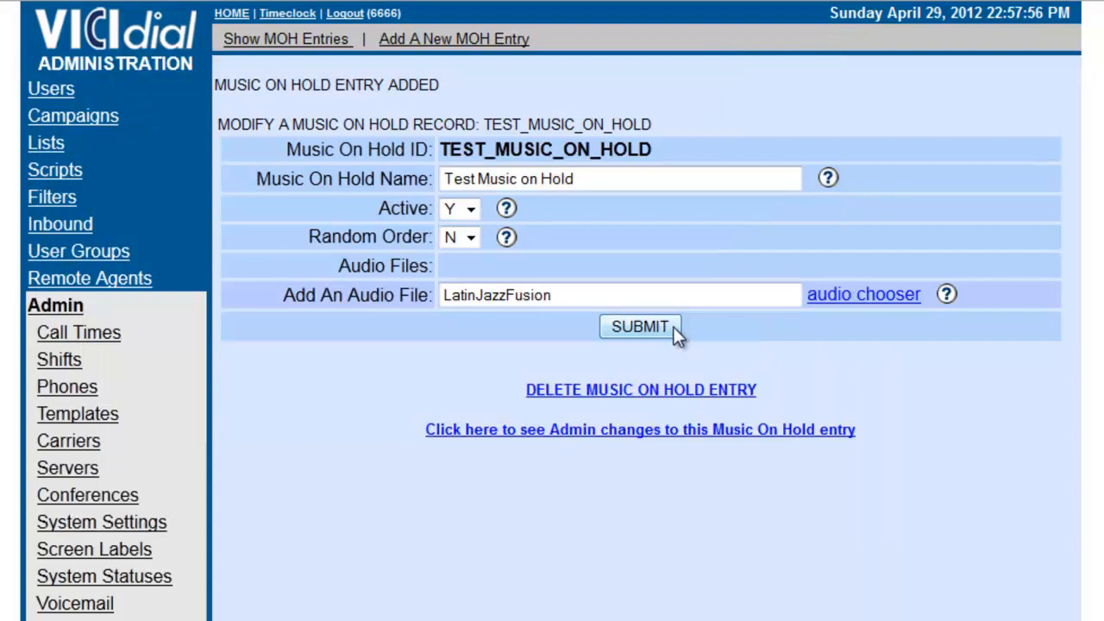
{"action": "left_click", "coordinate": [863, 294]}
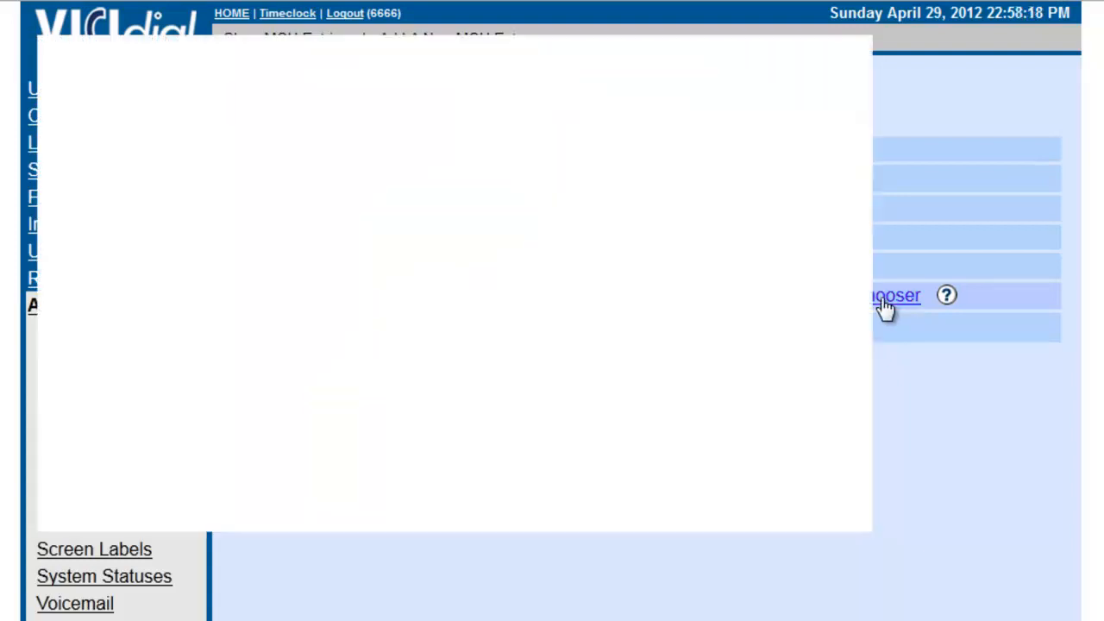
{"action": "left_click", "coordinate": [894, 295]}
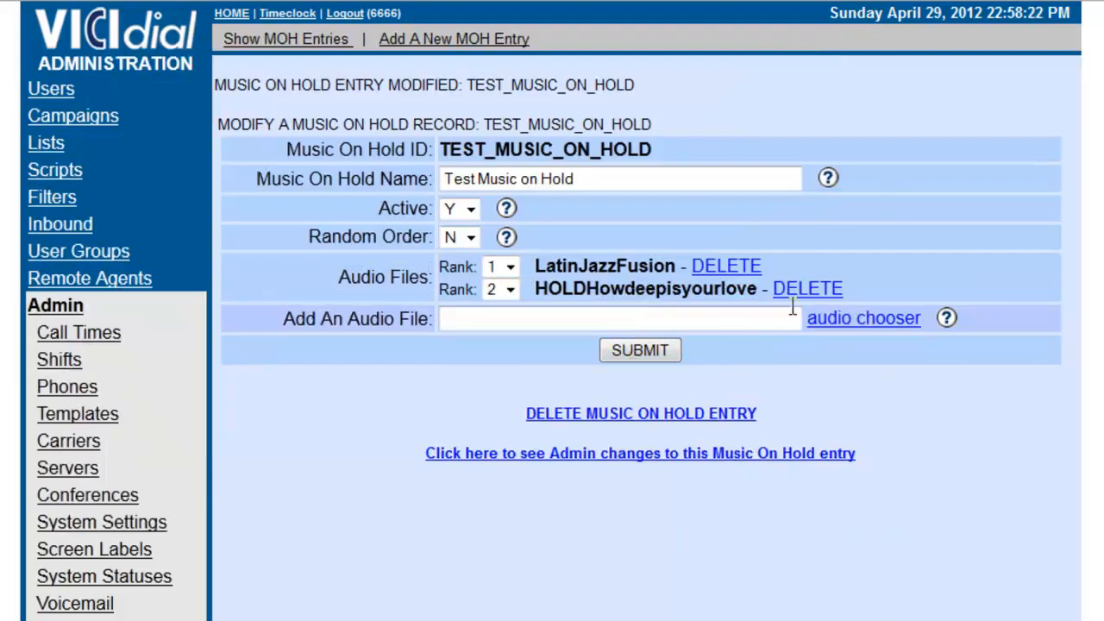
{"action": "left_click", "coordinate": [863, 317]}
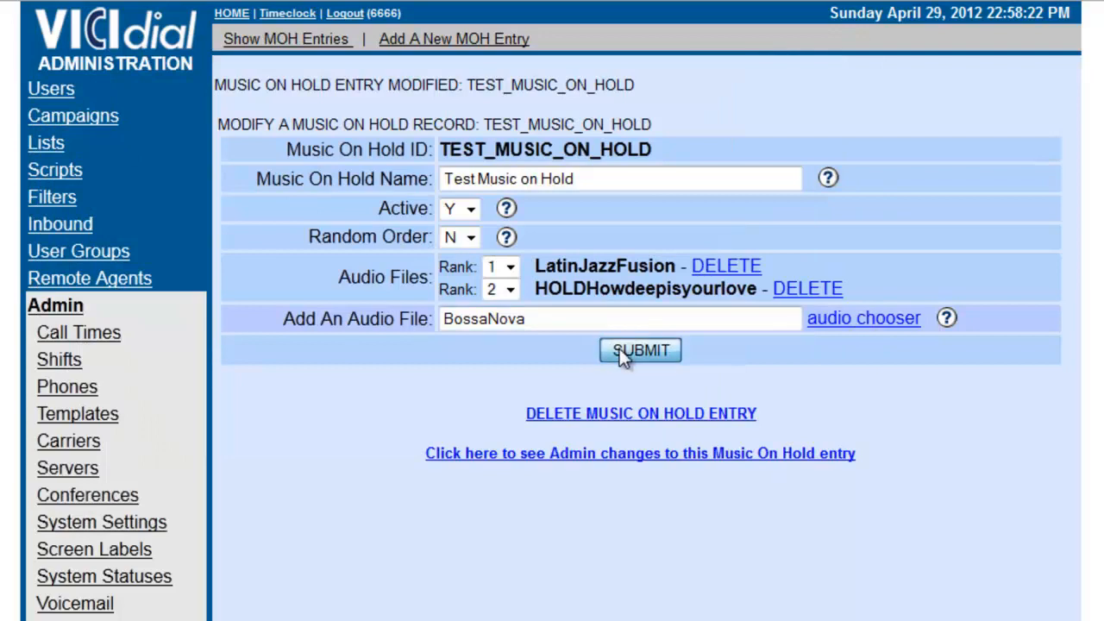
{"action": "left_click", "coordinate": [640, 352]}
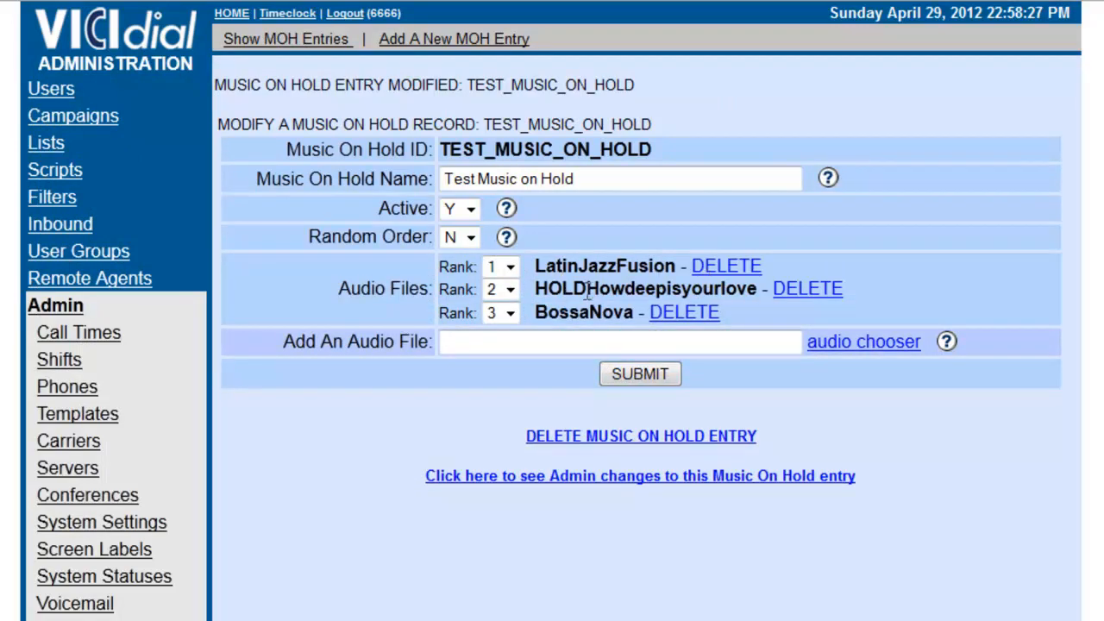
{"action": "mouse_move", "coordinate": [585, 312]}
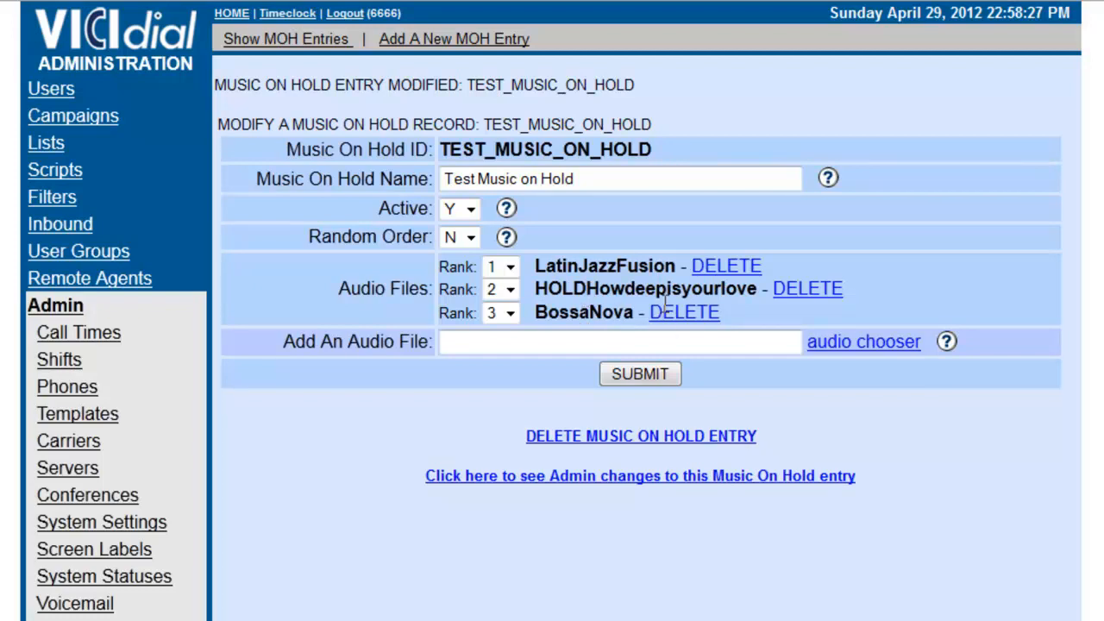
{"action": "mouse_move", "coordinate": [521, 148]}
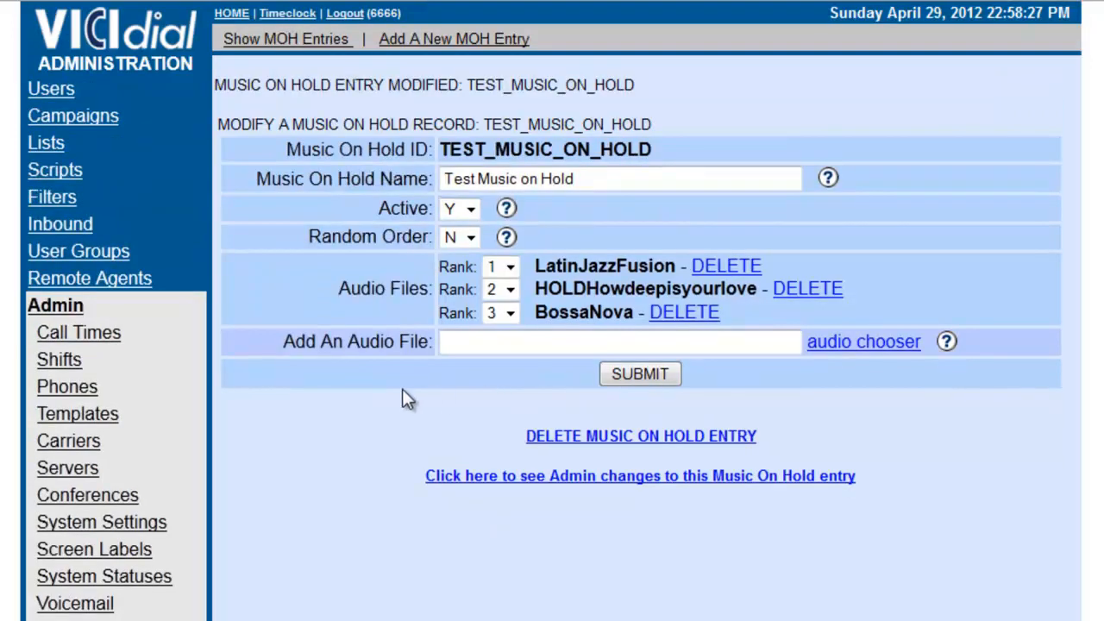
{"action": "mouse_move", "coordinate": [72, 116]}
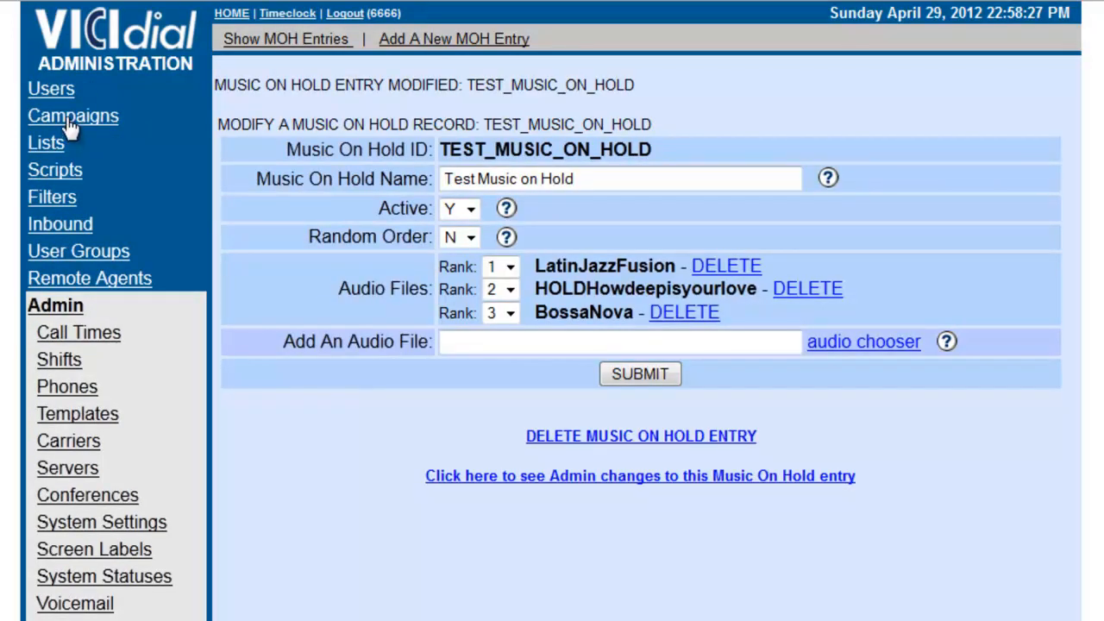
Step: Go to the TEST_OUT campaign's detailed settings view
{"action": "left_click", "coordinate": [73, 116]}
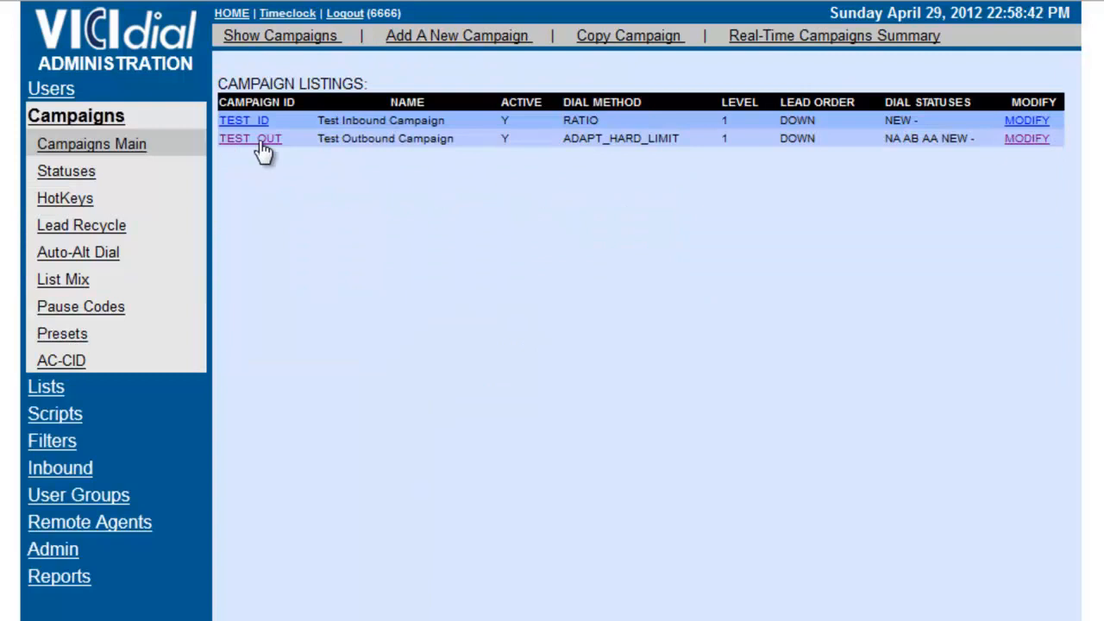
{"action": "left_click", "coordinate": [250, 138]}
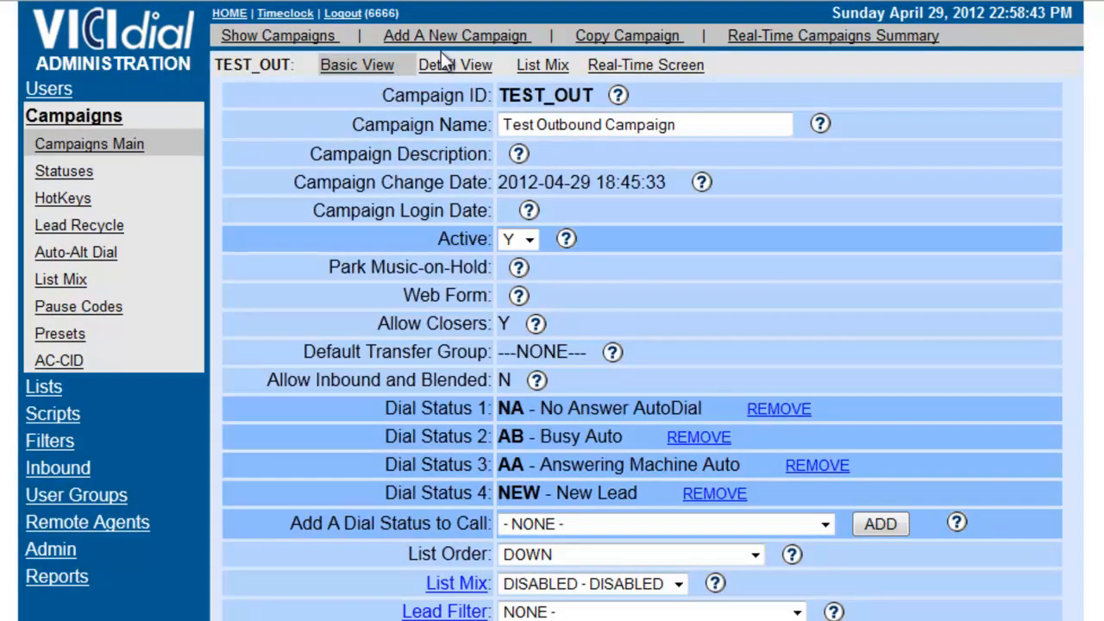
{"action": "left_click", "coordinate": [455, 66]}
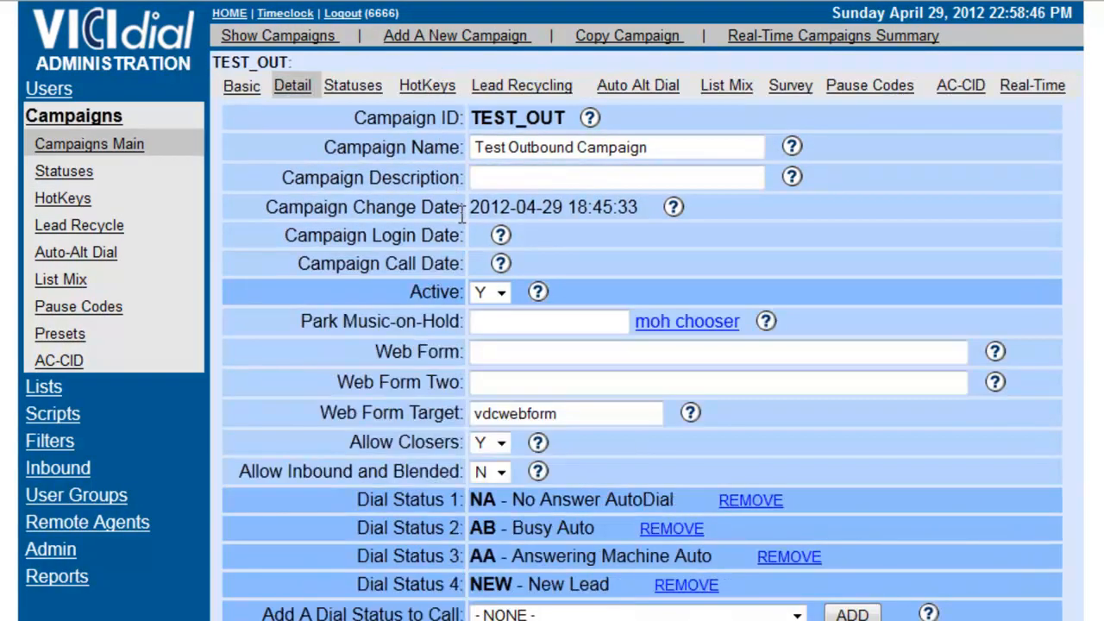
{"action": "scroll", "scroll_direction": "down", "scroll_amount": 3}
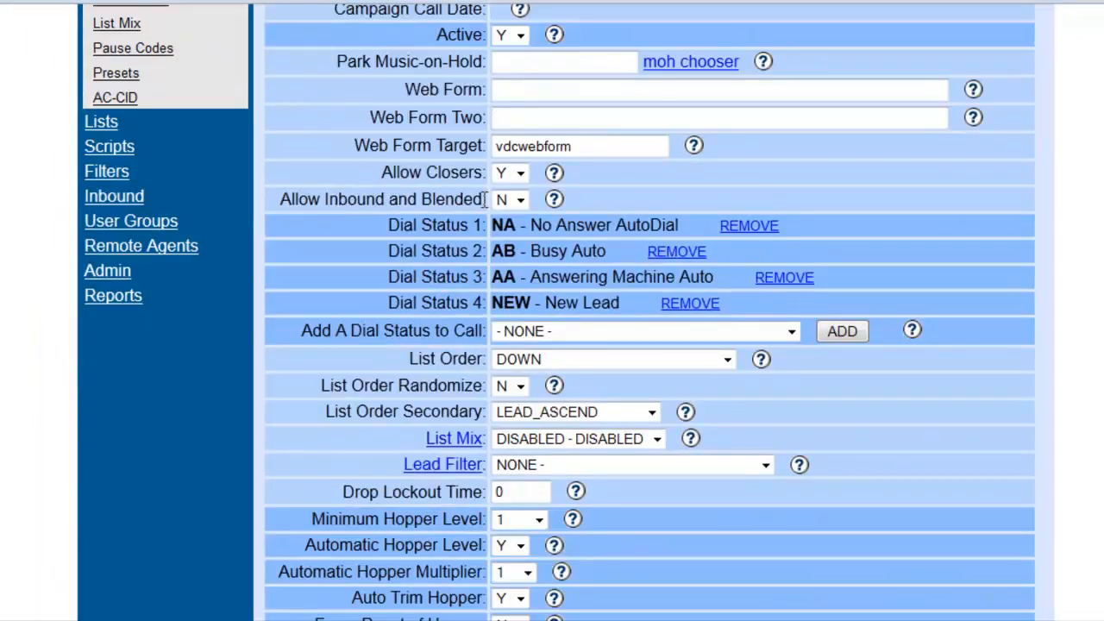
{"action": "scroll", "scroll_direction": "up", "scroll_amount": 3}
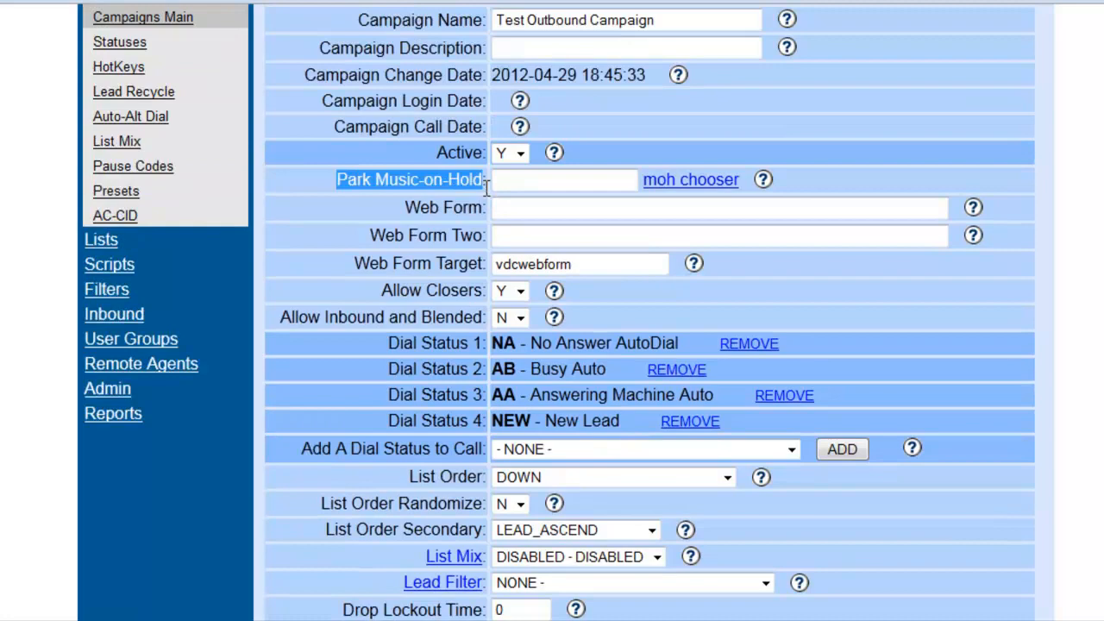
Step: Set Park Music-on-Hold to TEST_MUSIC_ON_HOLD and save the TEST_OUT campaign
{"action": "left_click", "coordinate": [690, 179]}
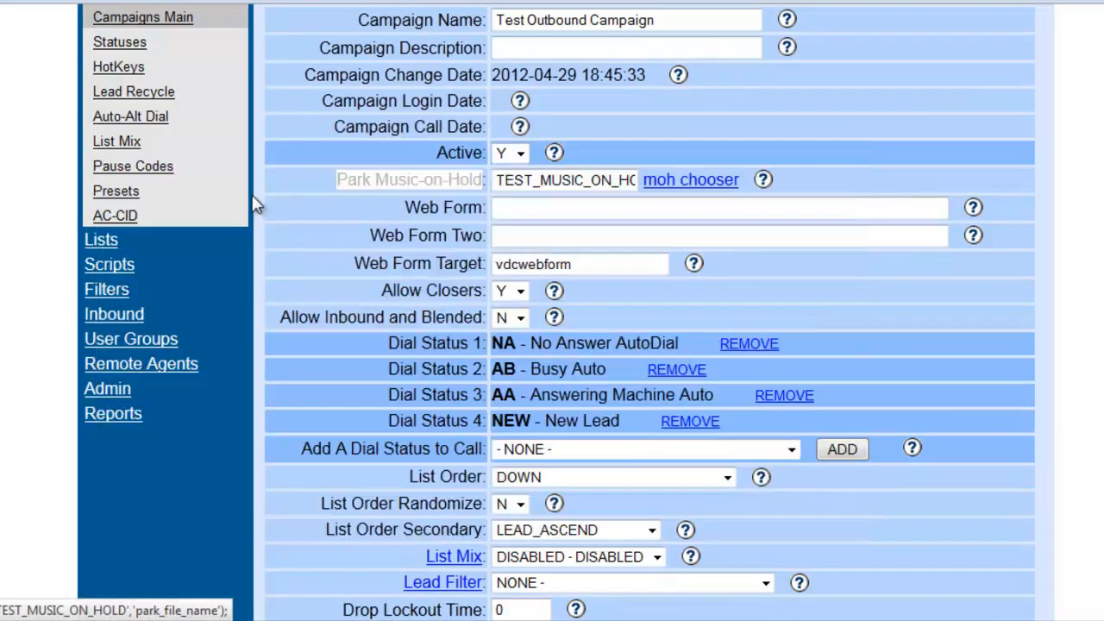
{"action": "scroll", "scroll_direction": "down", "scroll_amount": 3}
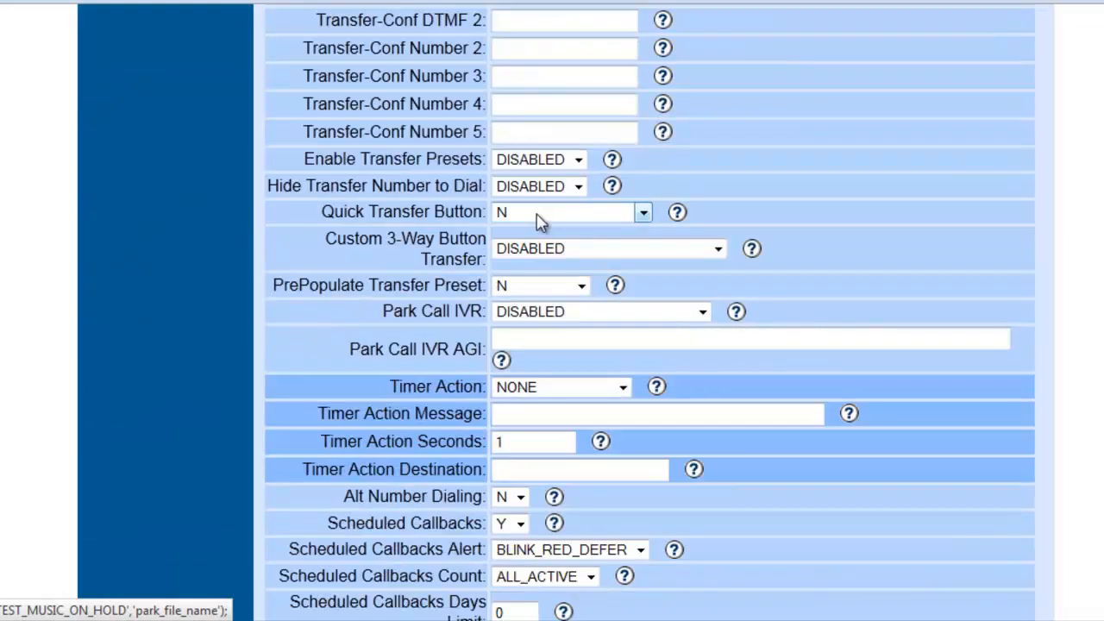
{"action": "scroll", "scroll_direction": "down", "scroll_amount": 3}
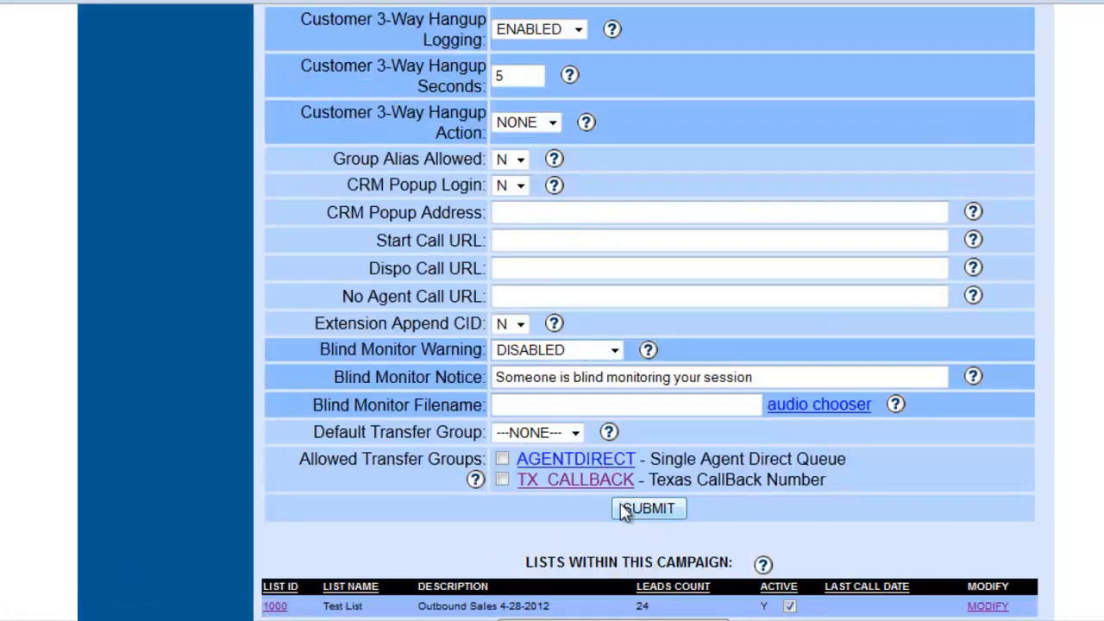
{"action": "left_click", "coordinate": [647, 507]}
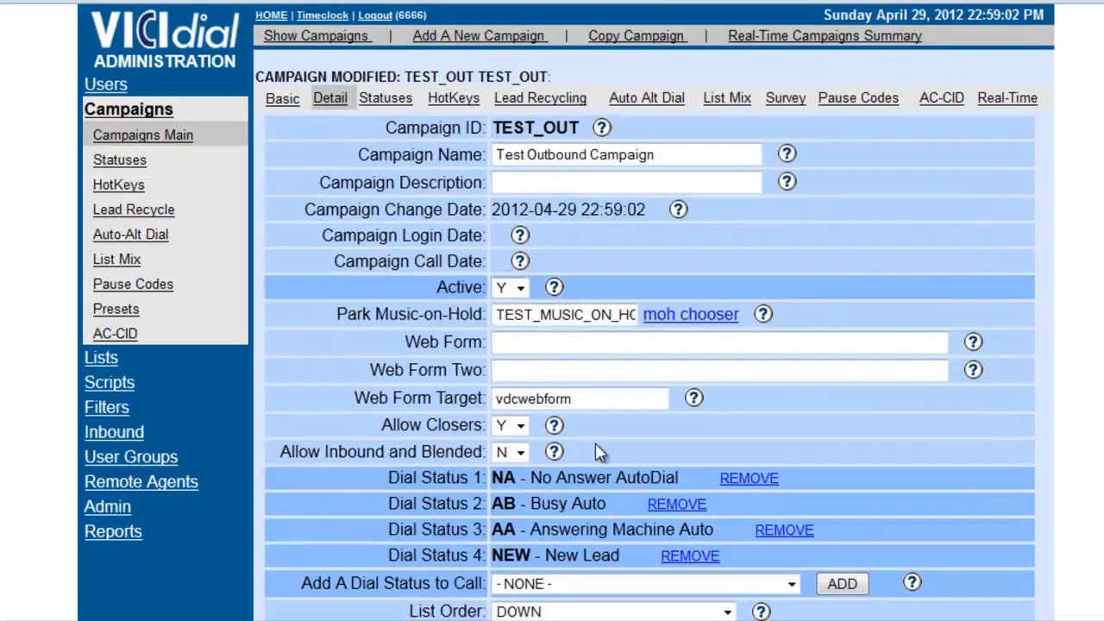
{"action": "mouse_move", "coordinate": [121, 407]}
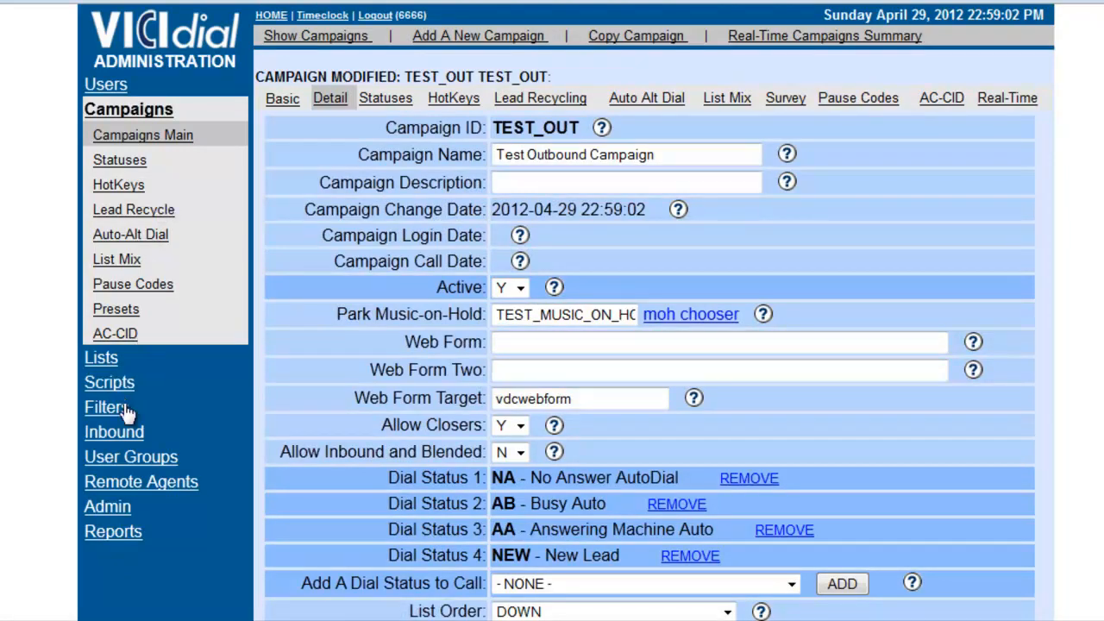
Step: Go to the TX_CALLBACK in-group settings and locate the Music On Hold Context field, currently default
{"action": "left_click", "coordinate": [114, 432]}
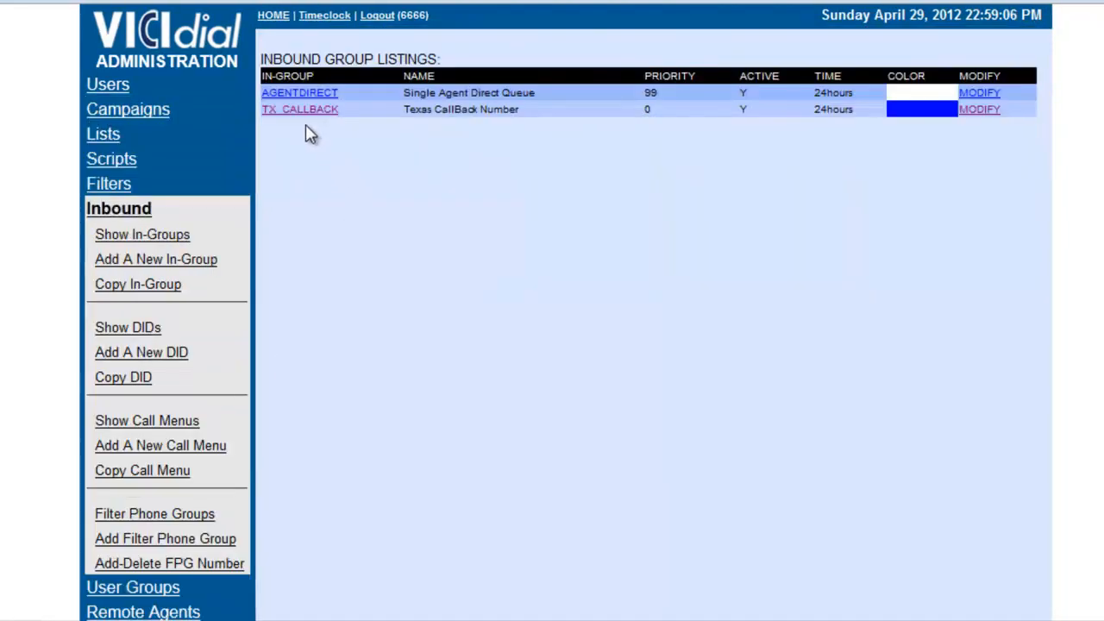
{"action": "left_click", "coordinate": [980, 109]}
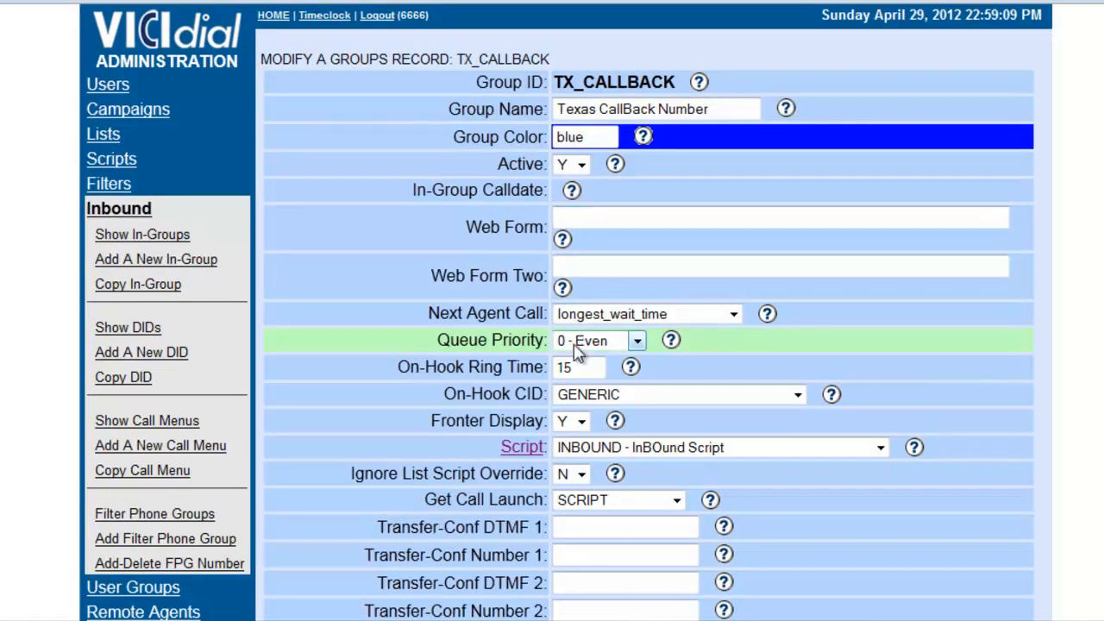
{"action": "scroll", "scroll_direction": "down", "scroll_amount": 3}
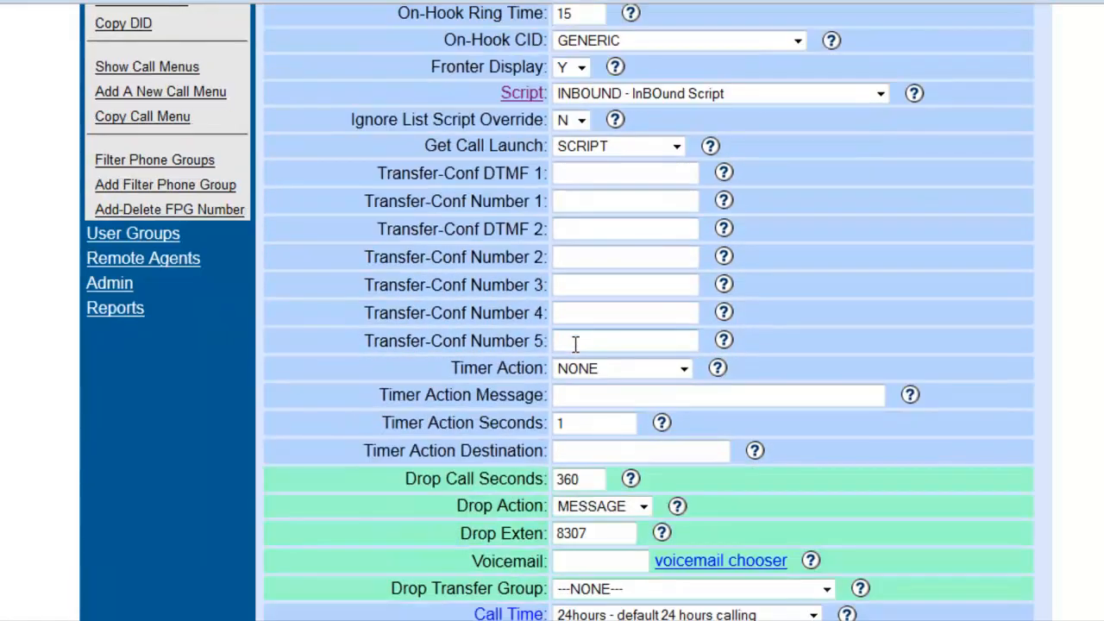
{"action": "scroll", "scroll_direction": "down", "scroll_amount": 3}
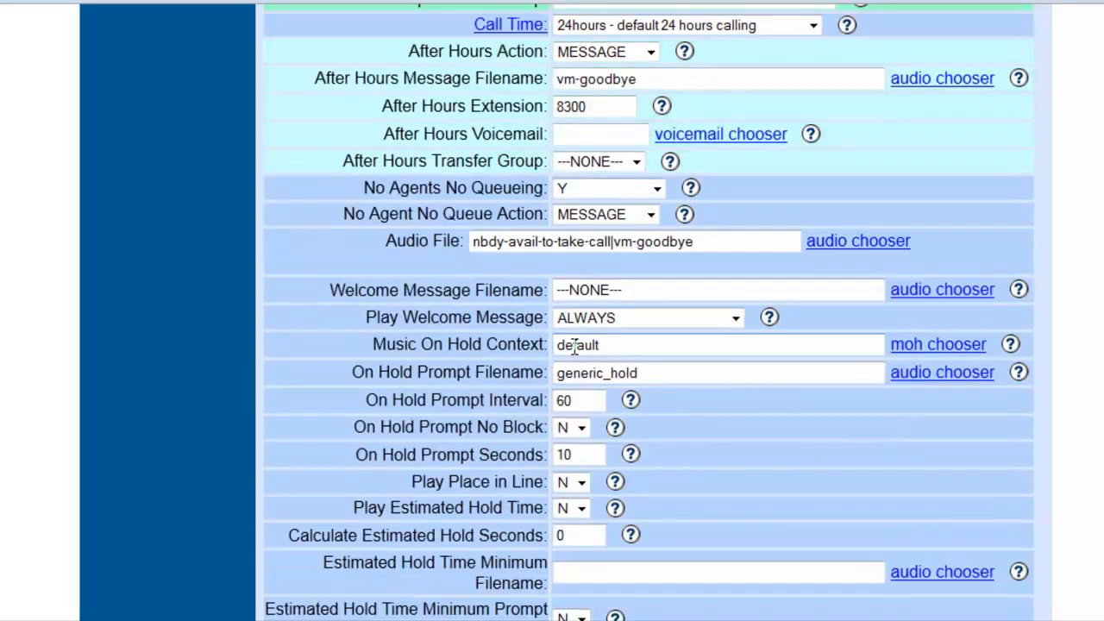
{"action": "scroll", "scroll_direction": "down", "scroll_amount": 3}
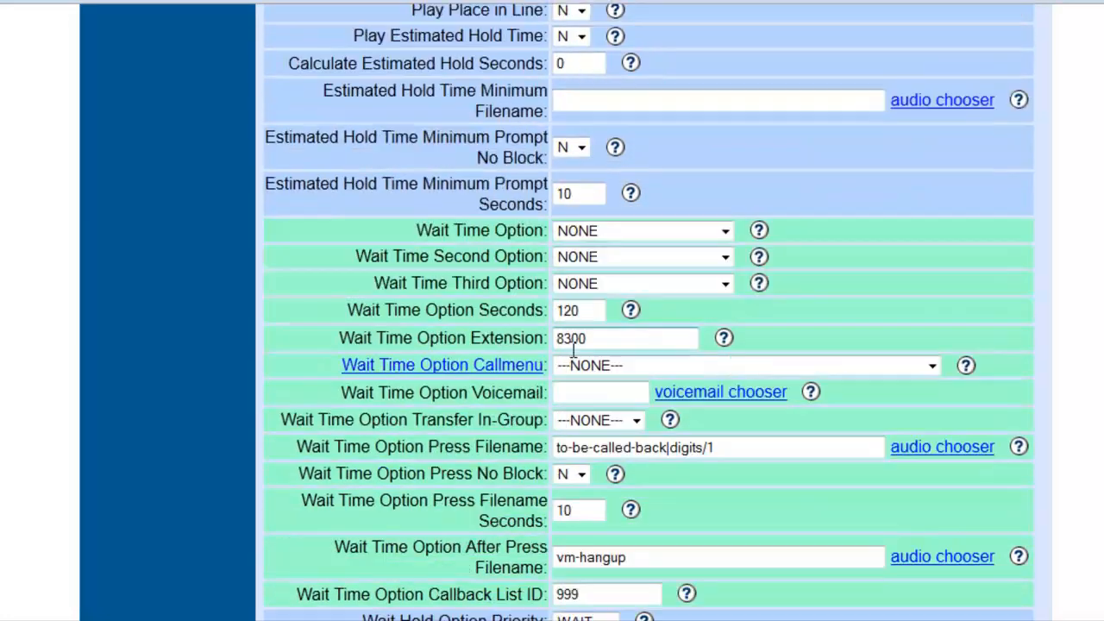
{"action": "scroll", "scroll_direction": "down", "scroll_amount": 3}
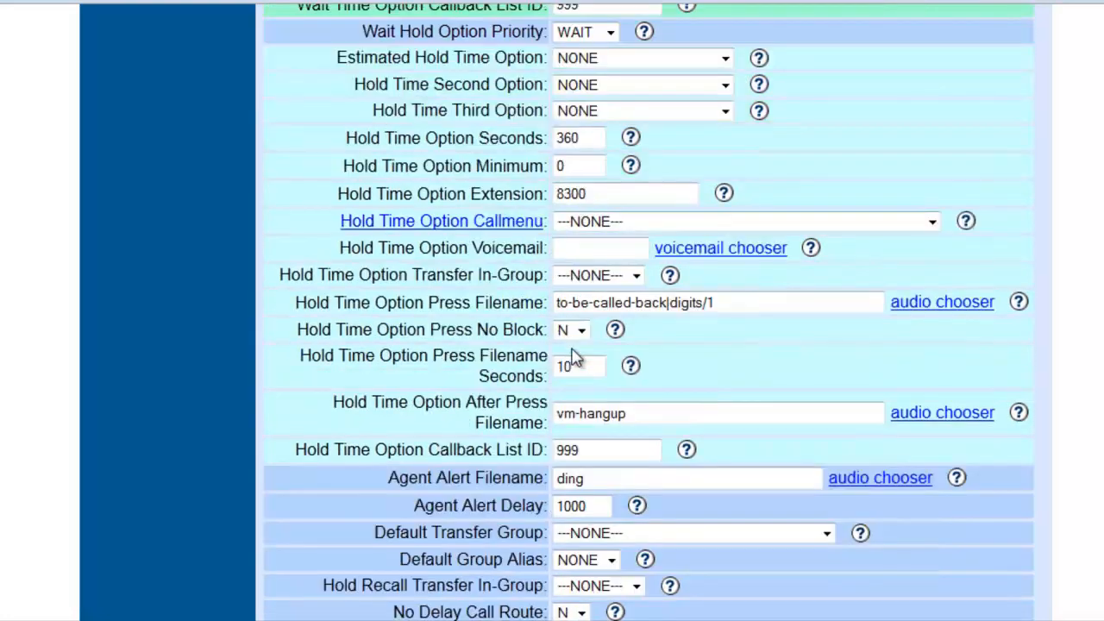
{"action": "scroll", "scroll_direction": "down", "scroll_amount": 3}
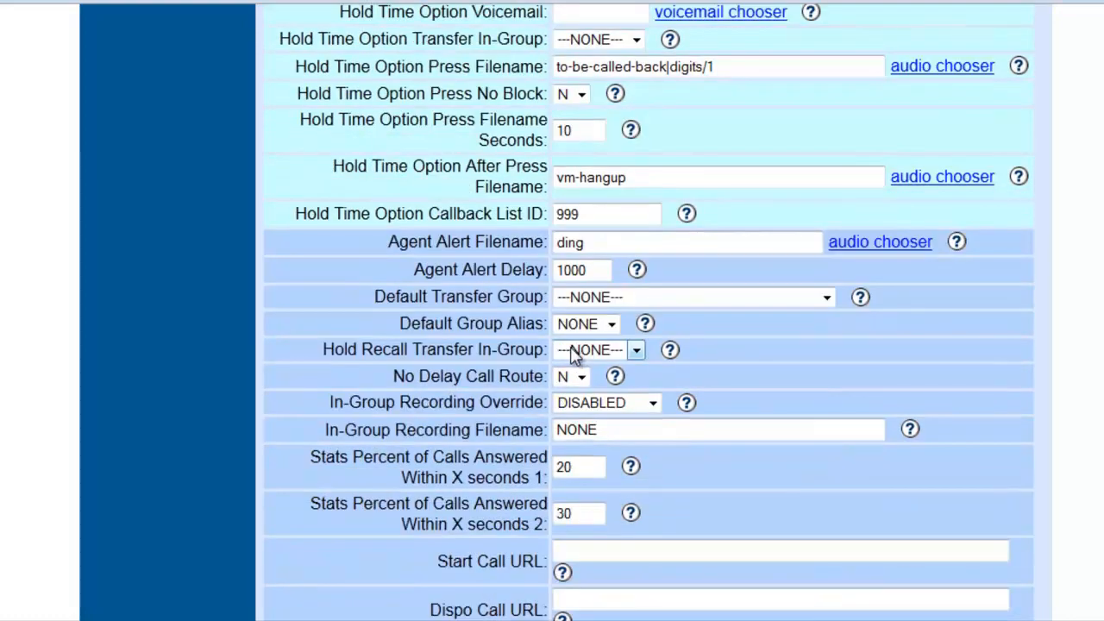
{"action": "scroll", "scroll_direction": "down", "scroll_amount": 3}
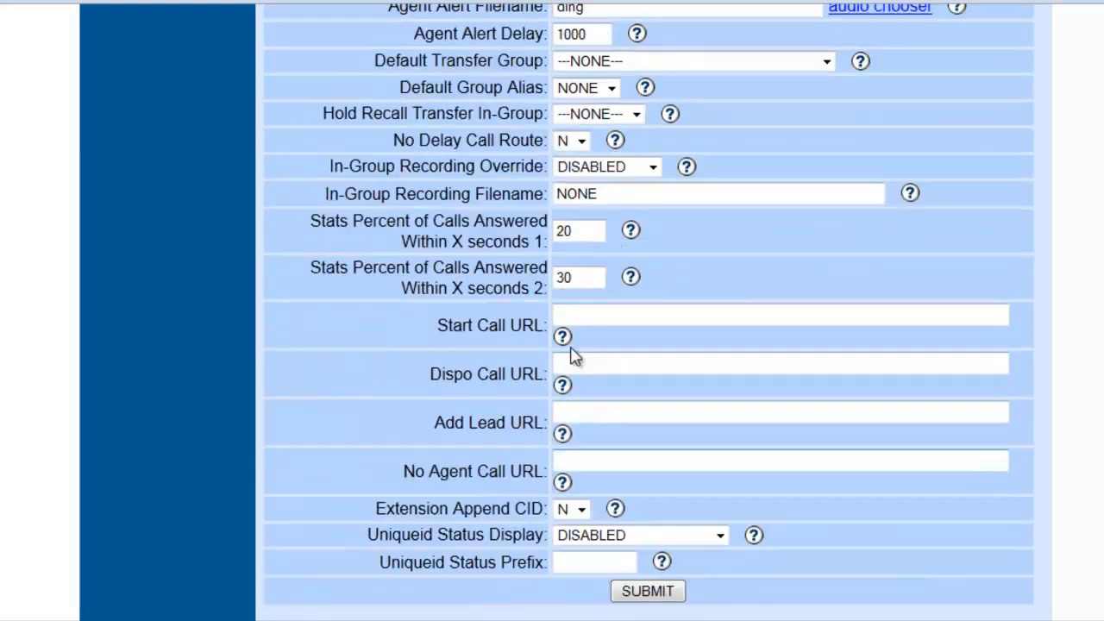
{"action": "scroll", "scroll_direction": "up", "scroll_amount": 3}
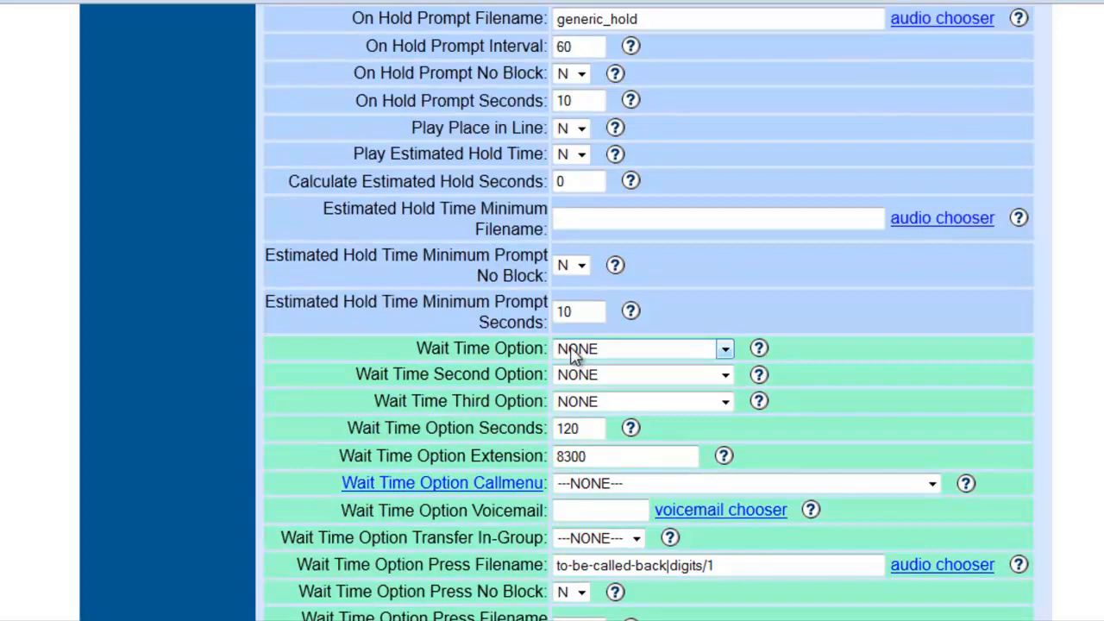
{"action": "scroll", "scroll_direction": "up", "scroll_amount": 3}
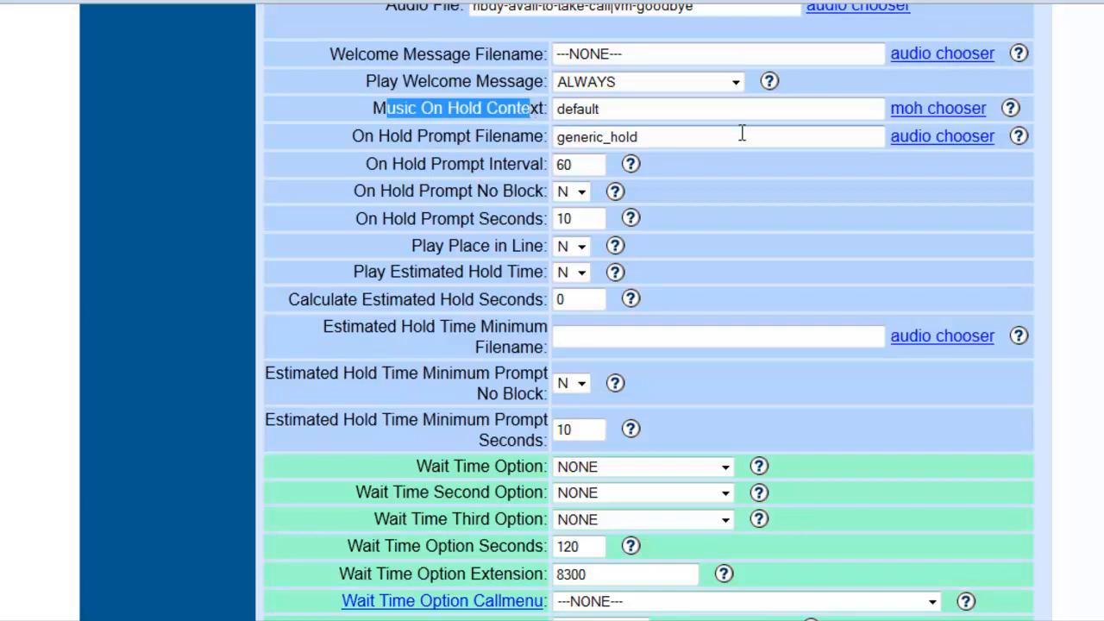
Step: Set Music On Hold Context to TEST_MUSIC_ON_HOLD via the moh chooser and save TX_CALLBACK
{"action": "left_click", "coordinate": [938, 107]}
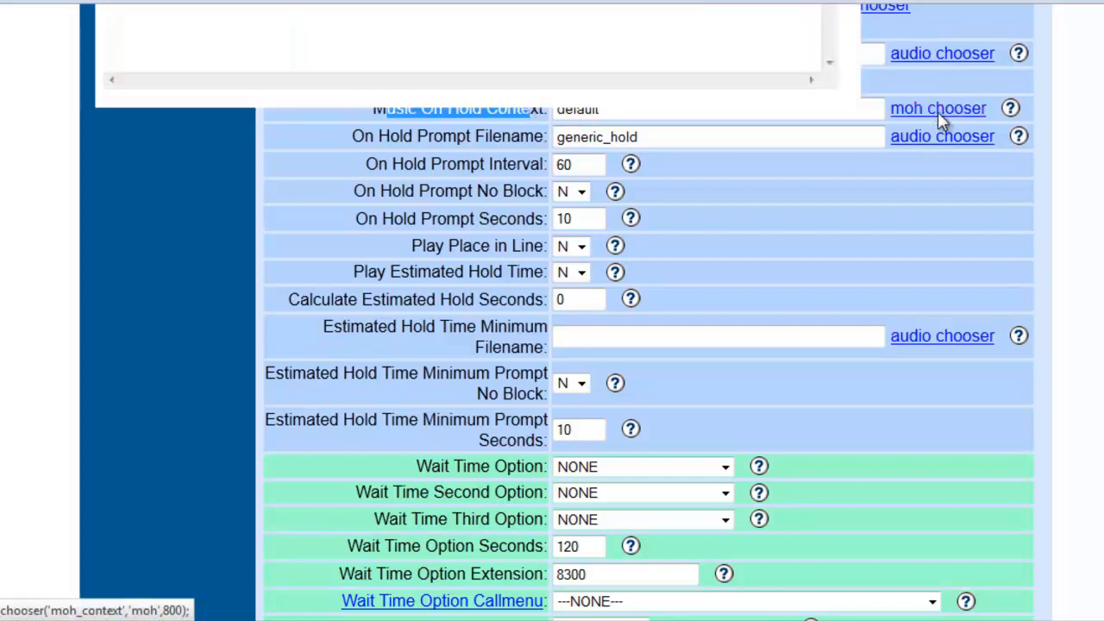
{"action": "left_click", "coordinate": [939, 107]}
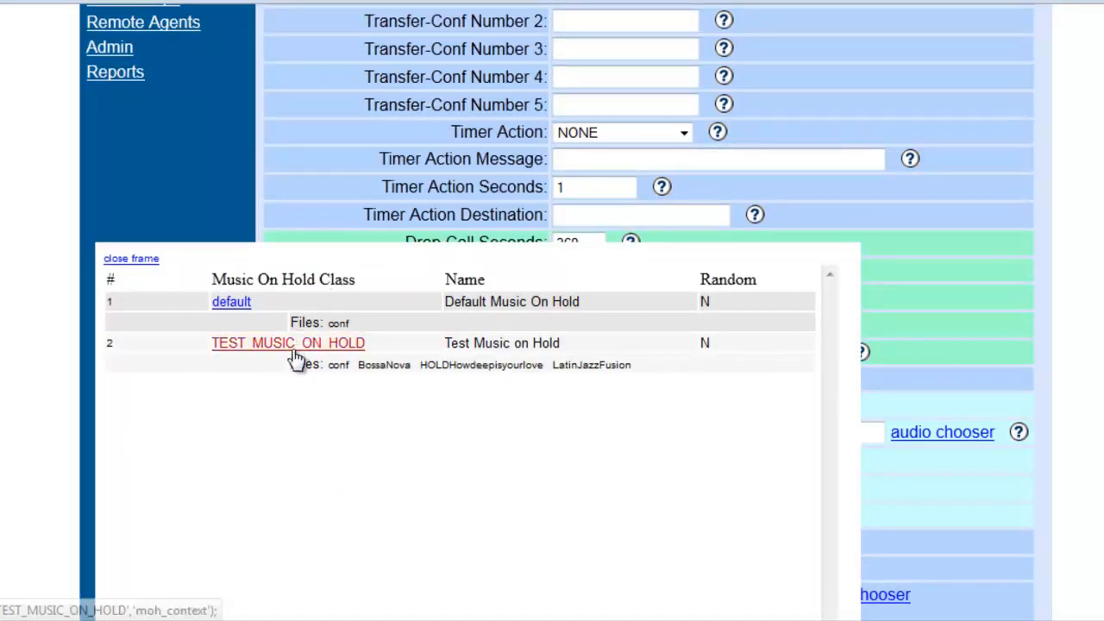
{"action": "left_click", "coordinate": [288, 342]}
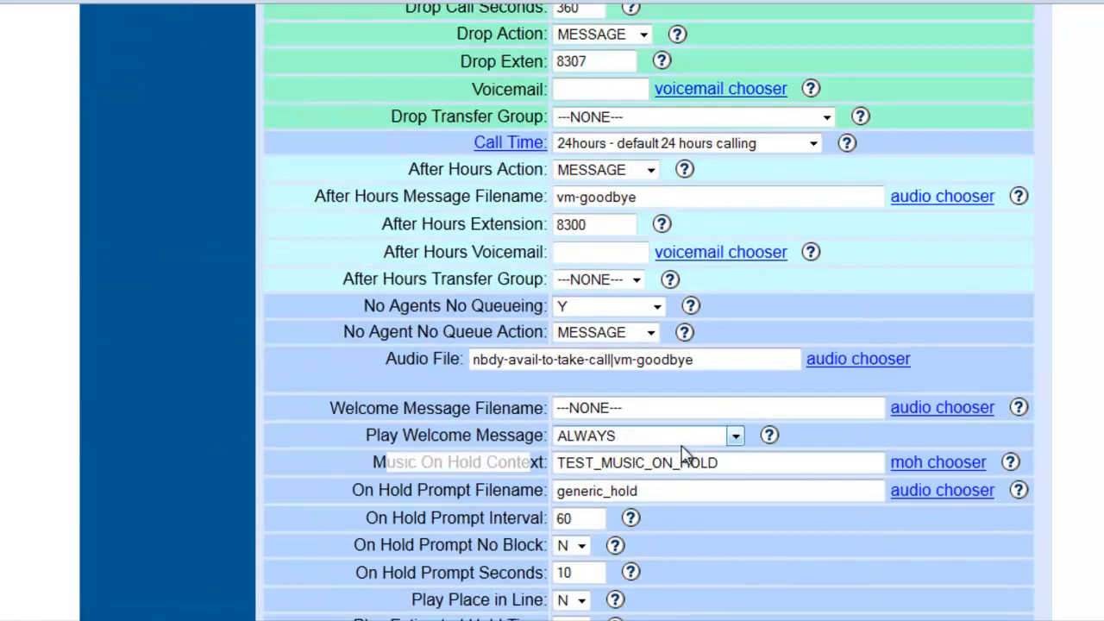
{"action": "scroll", "scroll_direction": "down", "scroll_amount": 3}
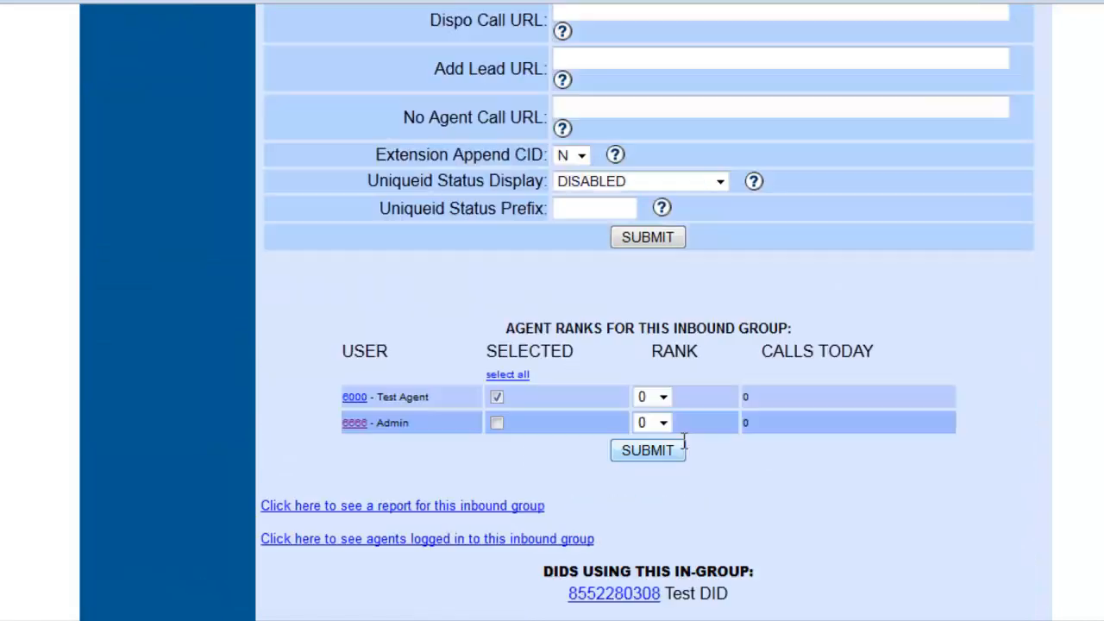
{"action": "scroll", "scroll_direction": "up", "scroll_amount": 3}
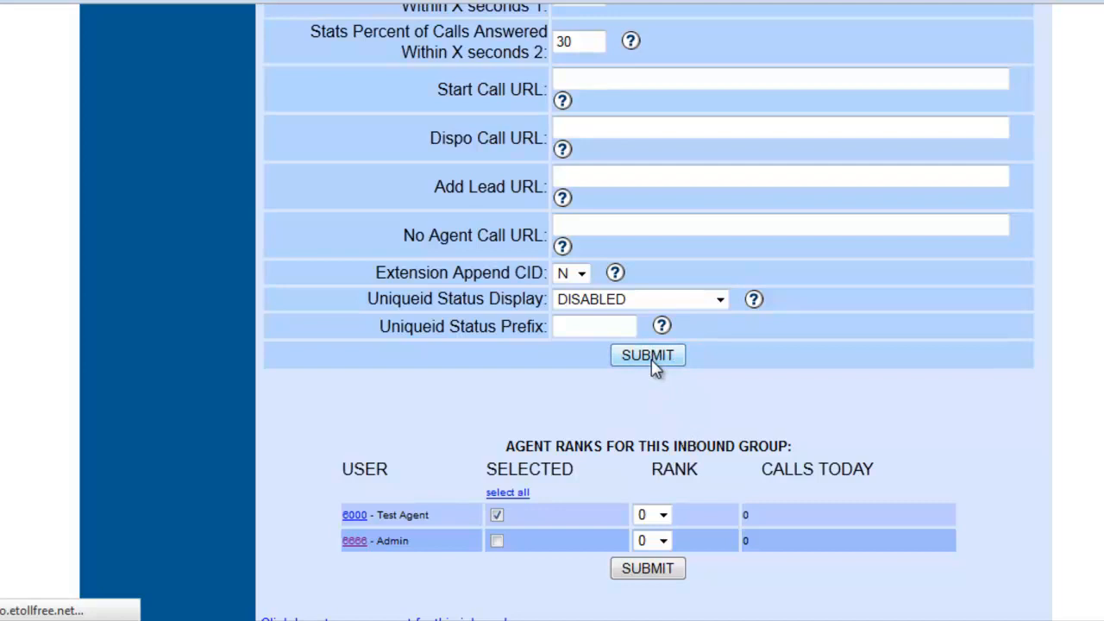
{"action": "left_click", "coordinate": [647, 356]}
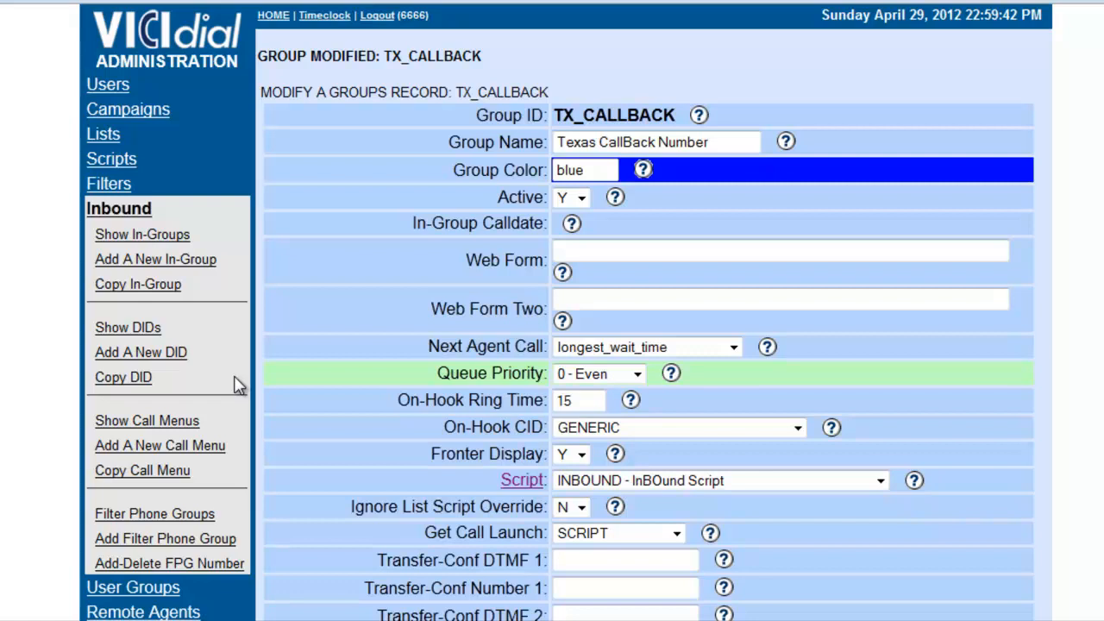
{"action": "mouse_move", "coordinate": [162, 409]}
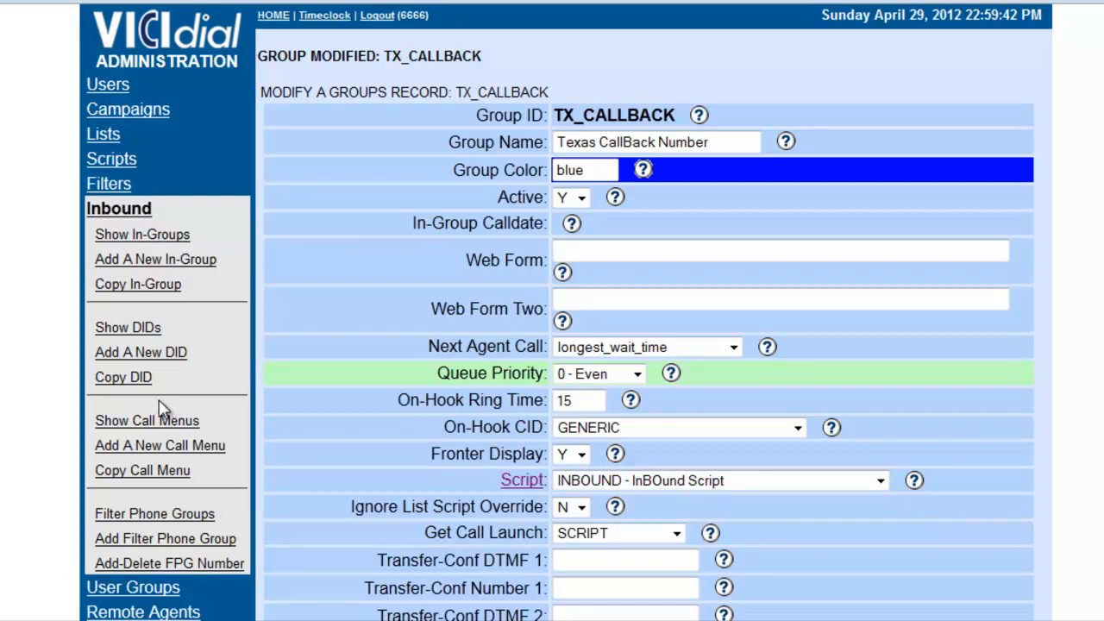
{"action": "mouse_move", "coordinate": [69, 393]}
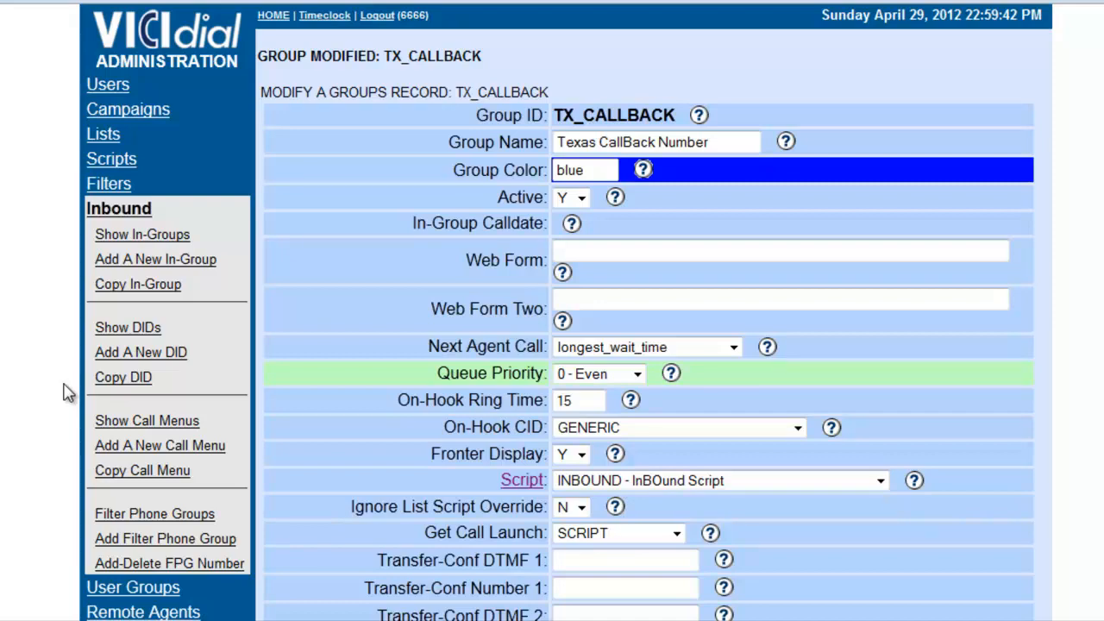
{"action": "scroll", "scroll_direction": "down", "scroll_amount": 3}
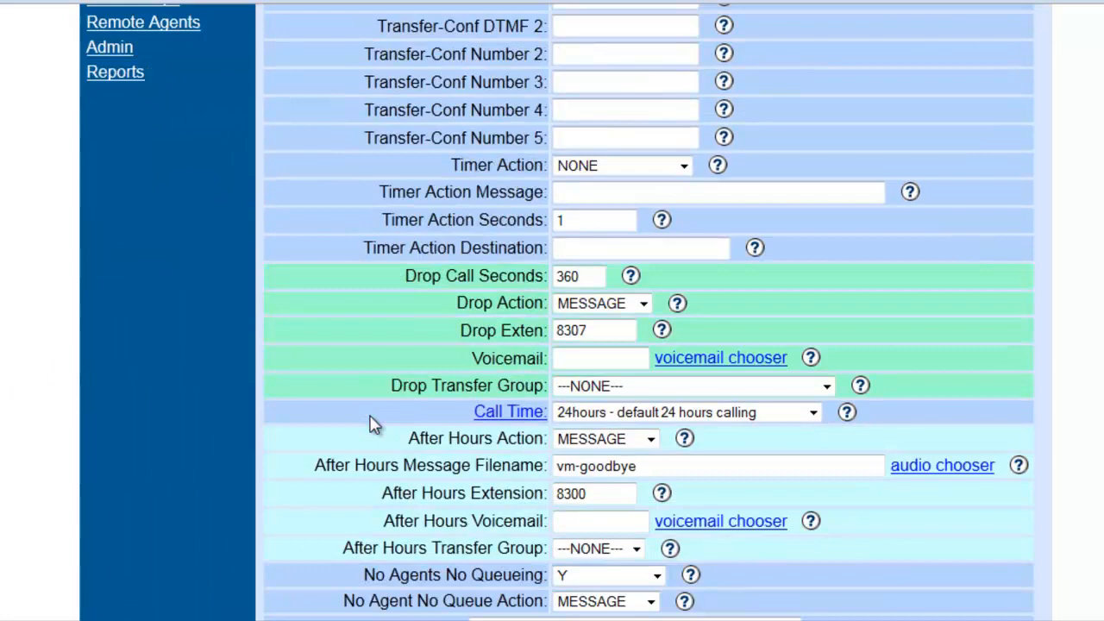
{"action": "triple_click", "coordinate": [578, 276]}
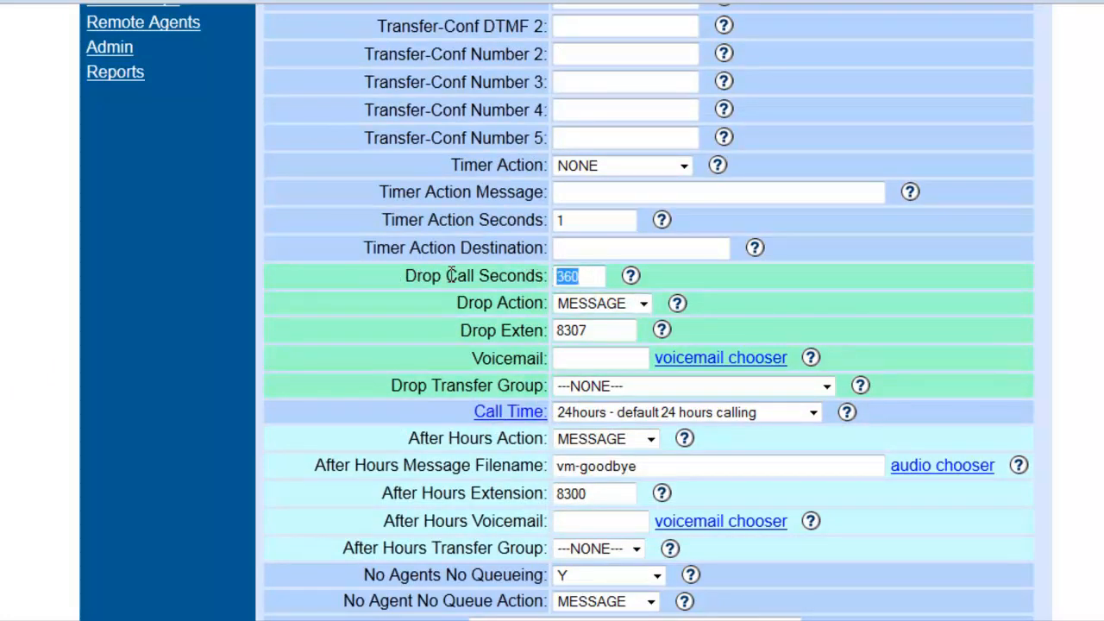
{"action": "scroll", "scroll_direction": "up", "scroll_amount": 3}
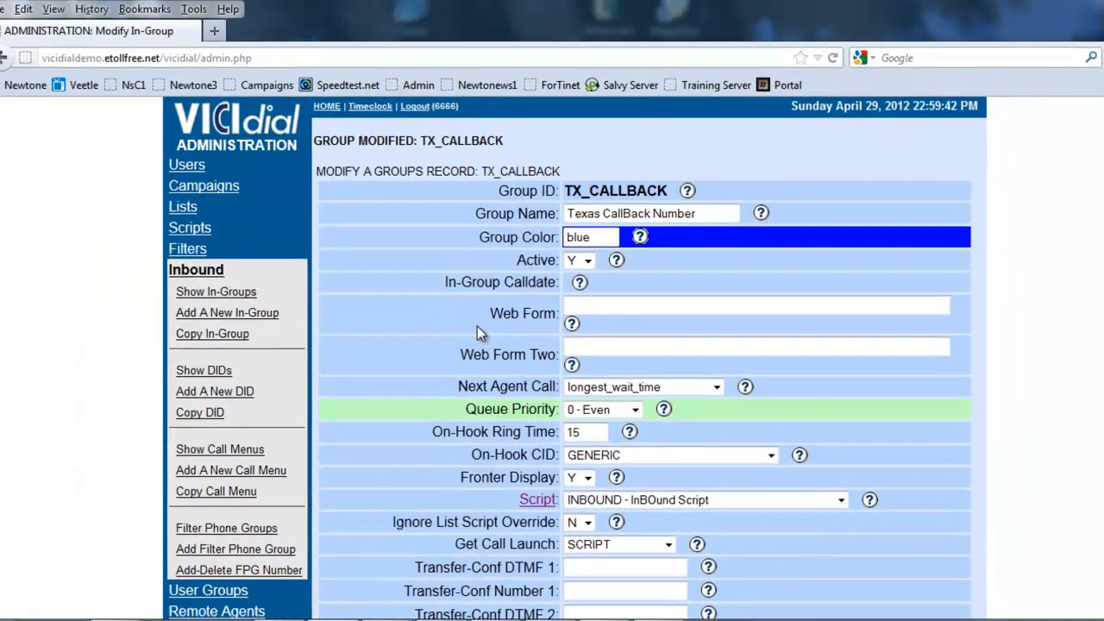
{"action": "scroll", "scroll_direction": "down", "scroll_amount": 3}
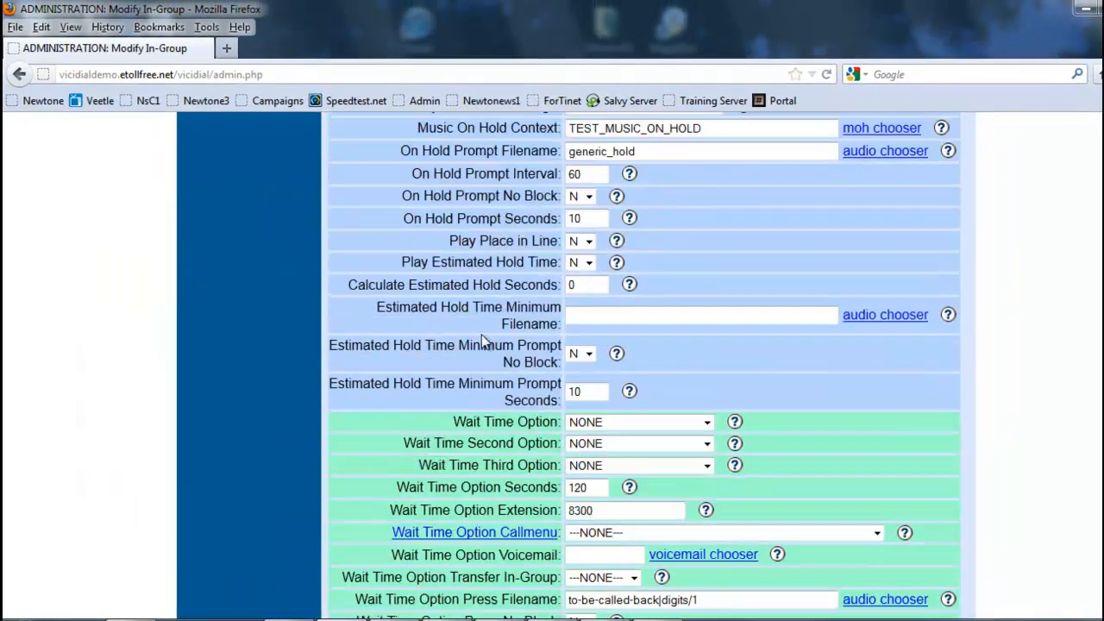
{"action": "scroll", "scroll_direction": "down", "scroll_amount": 3}
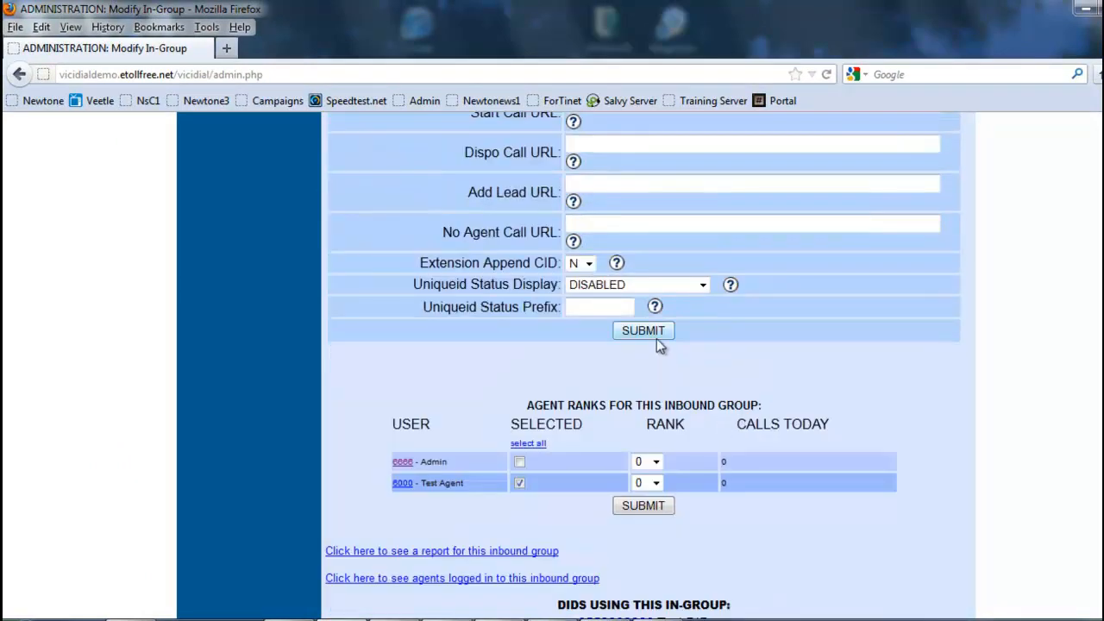
{"action": "left_click", "coordinate": [642, 506]}
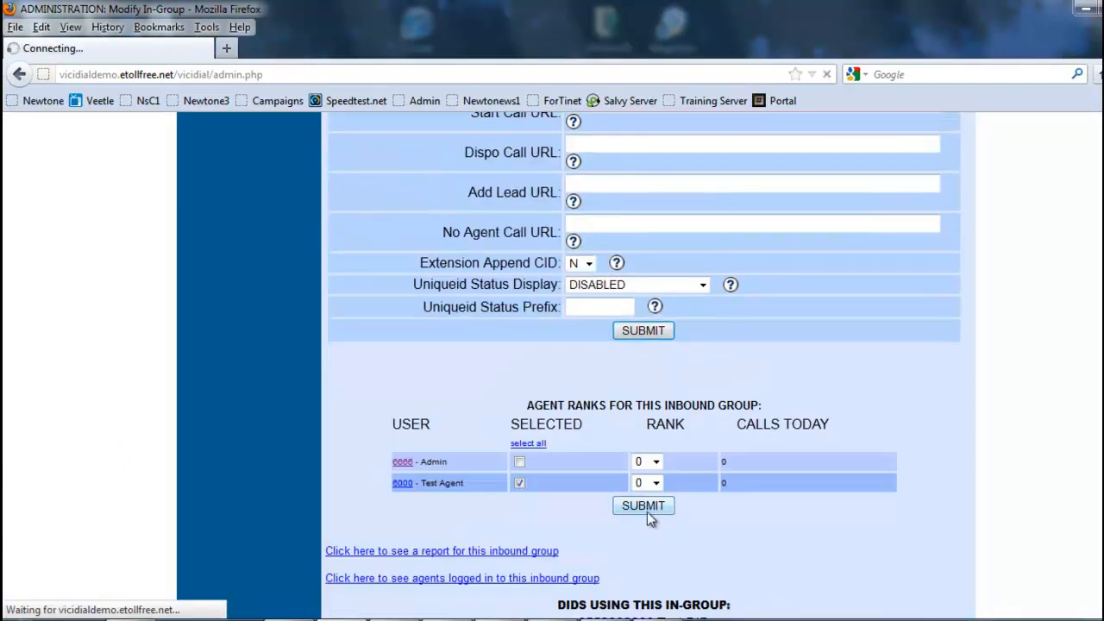